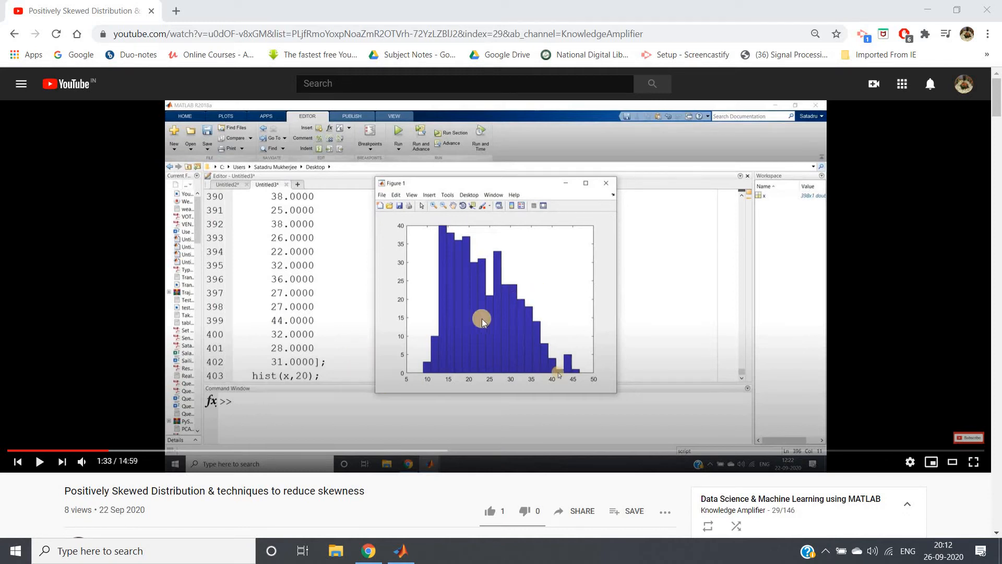
mouse_move(484, 323)
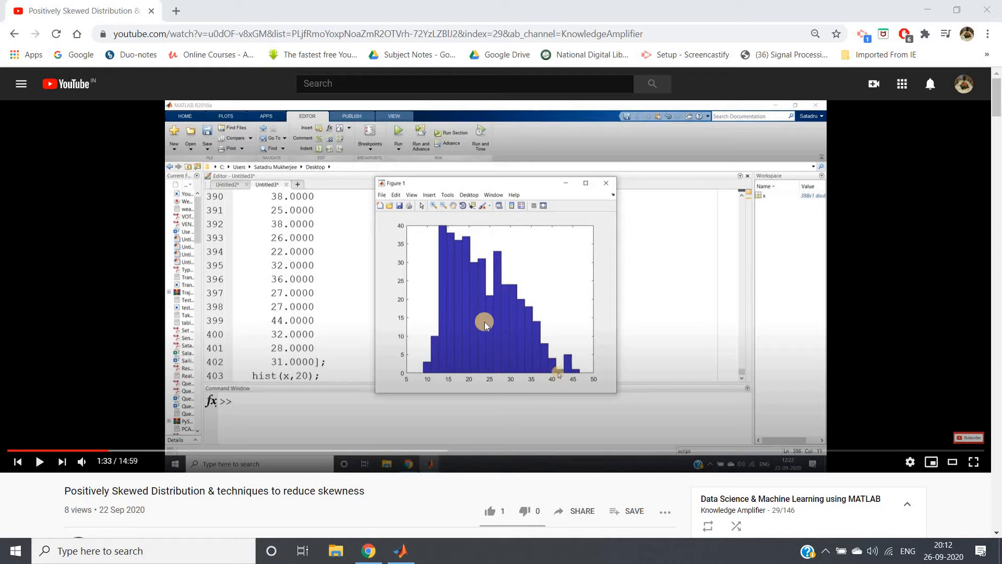
mouse_move(232, 538)
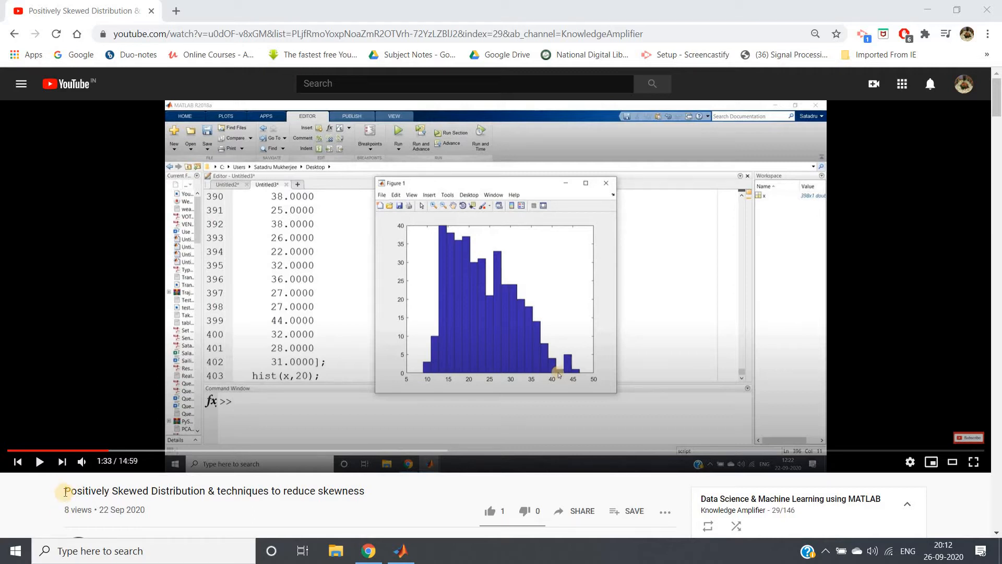
Step: Leave the paused skewed-distribution video and bring up MATLAB R2018a with a blank script
double_click(128, 490)
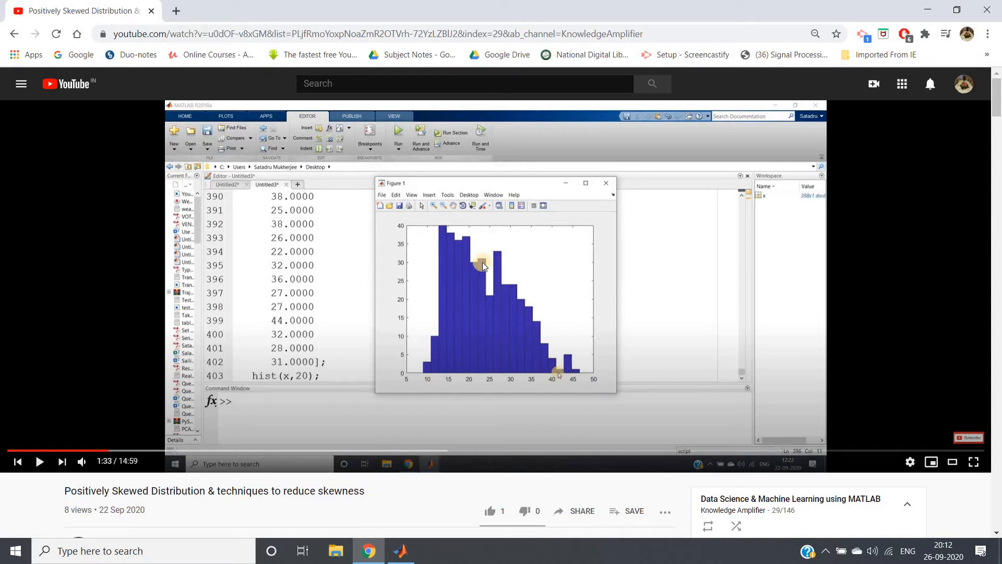
mouse_move(469, 291)
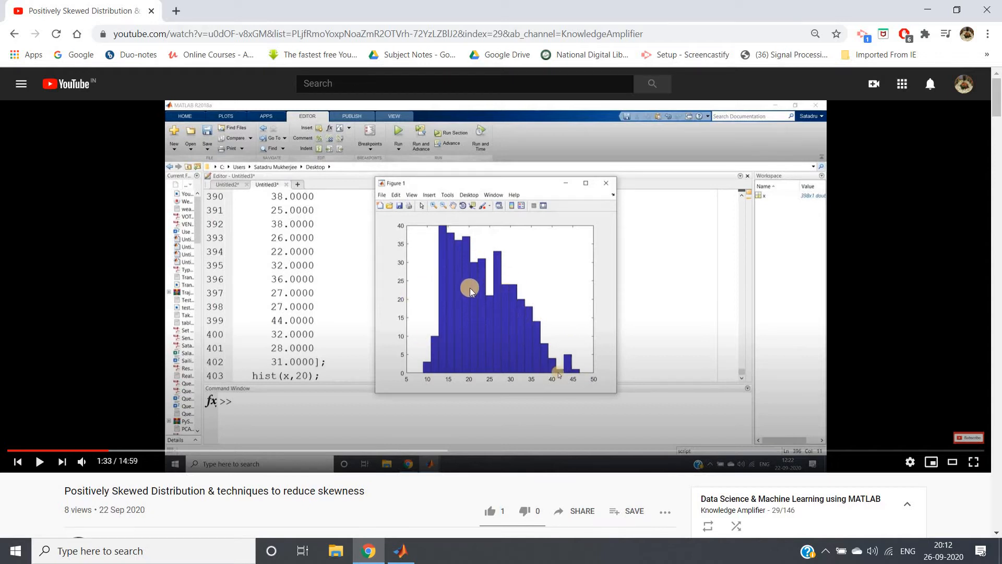
mouse_move(492, 311)
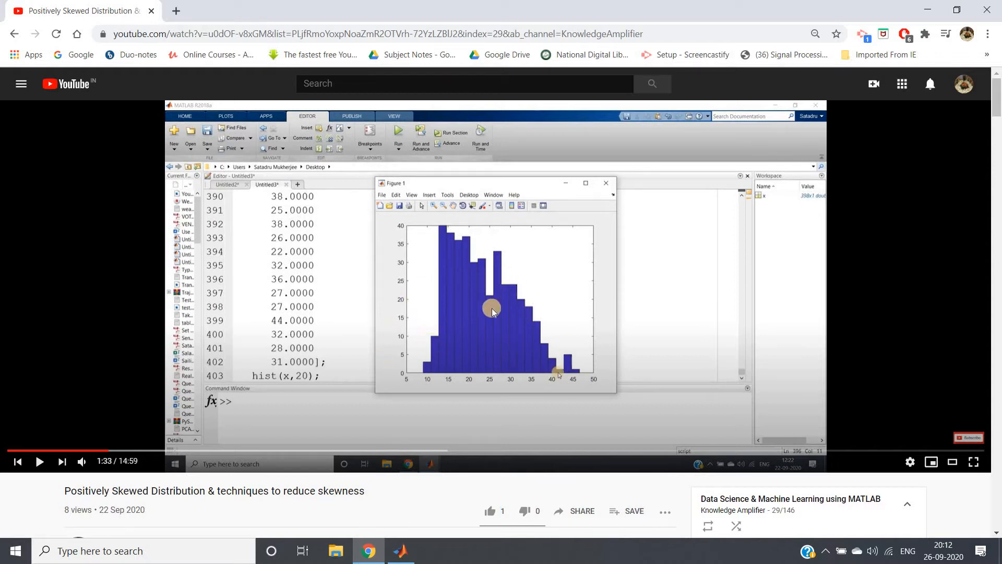
mouse_move(452, 283)
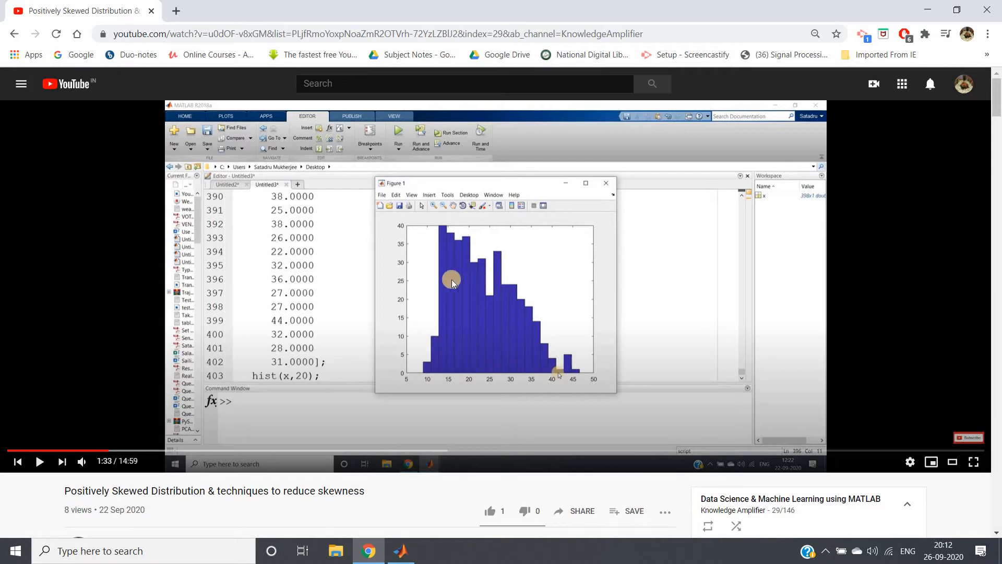
mouse_move(453, 364)
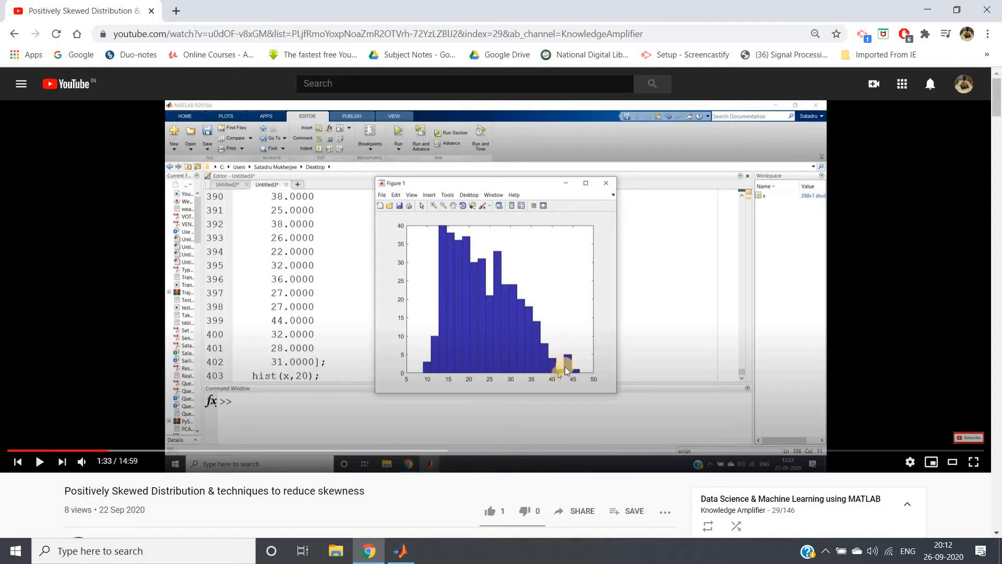
mouse_move(338, 406)
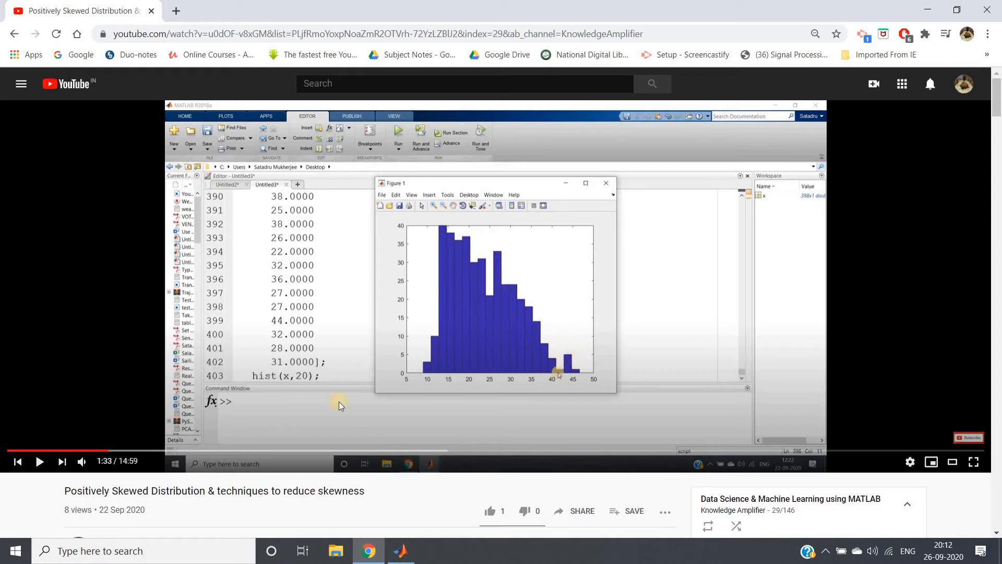
mouse_move(593, 338)
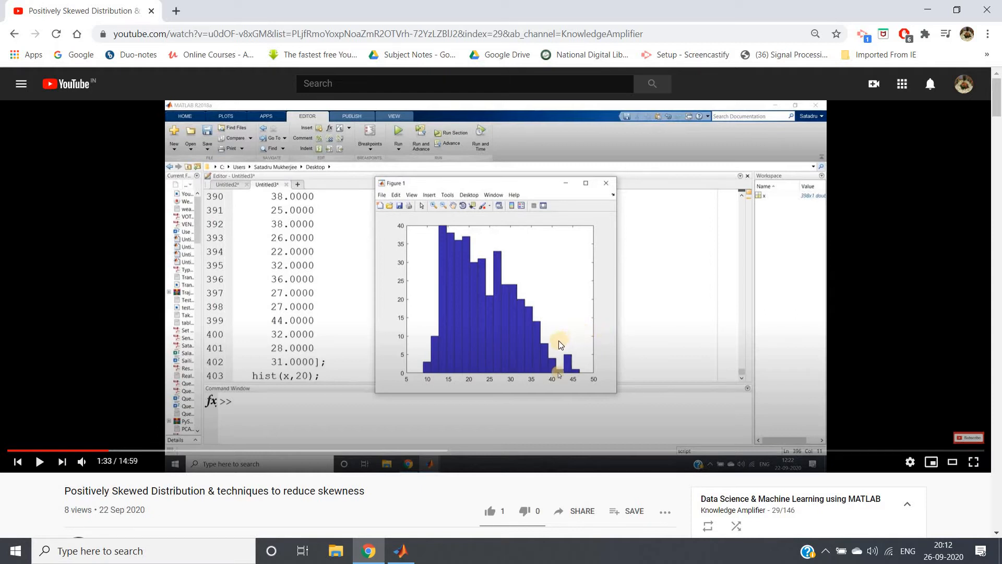
mouse_move(462, 364)
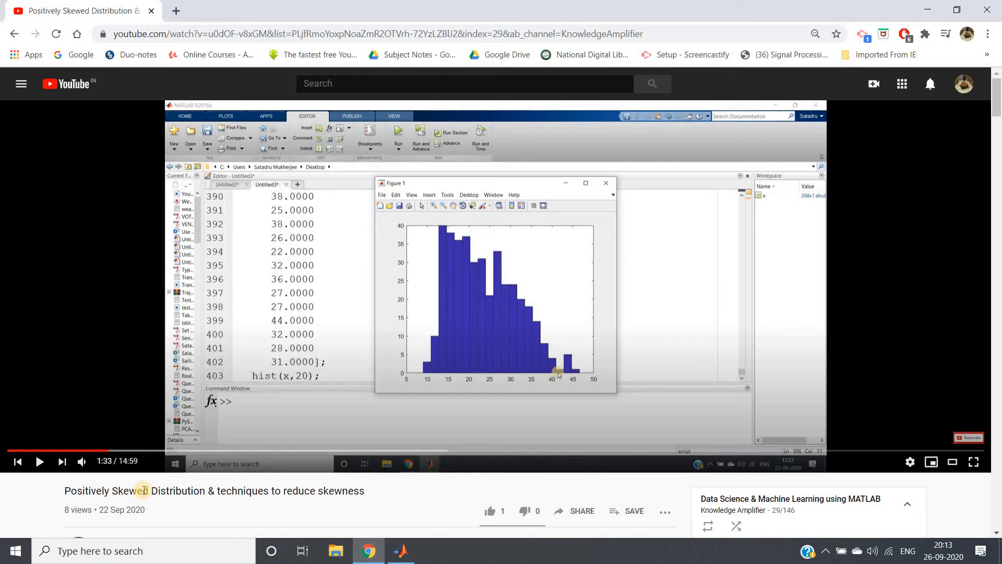
mouse_move(401, 551)
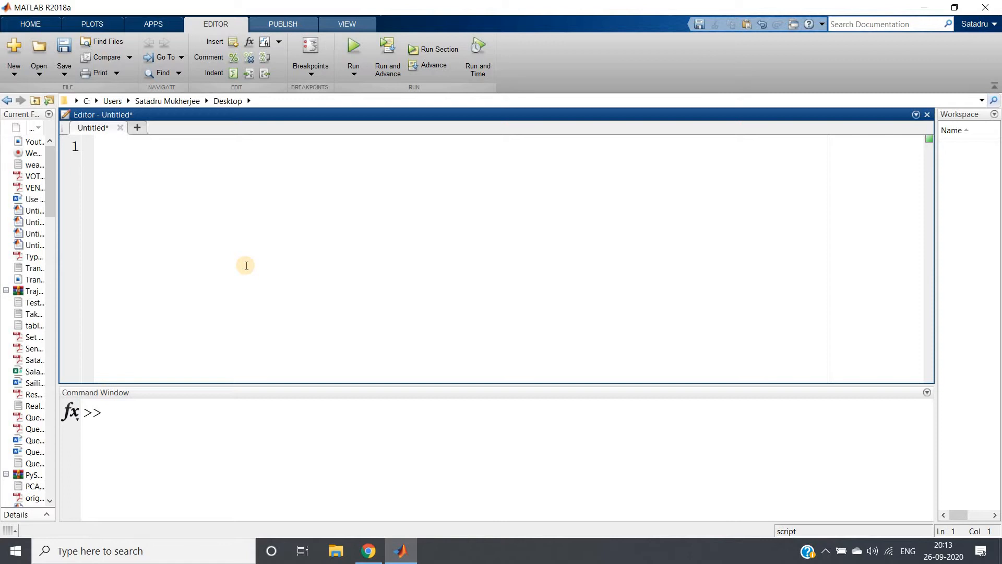
Step: Enter clc, clear all, close all, warning off, then begin line 5 with x=randn
text(clc)
text(clear all)
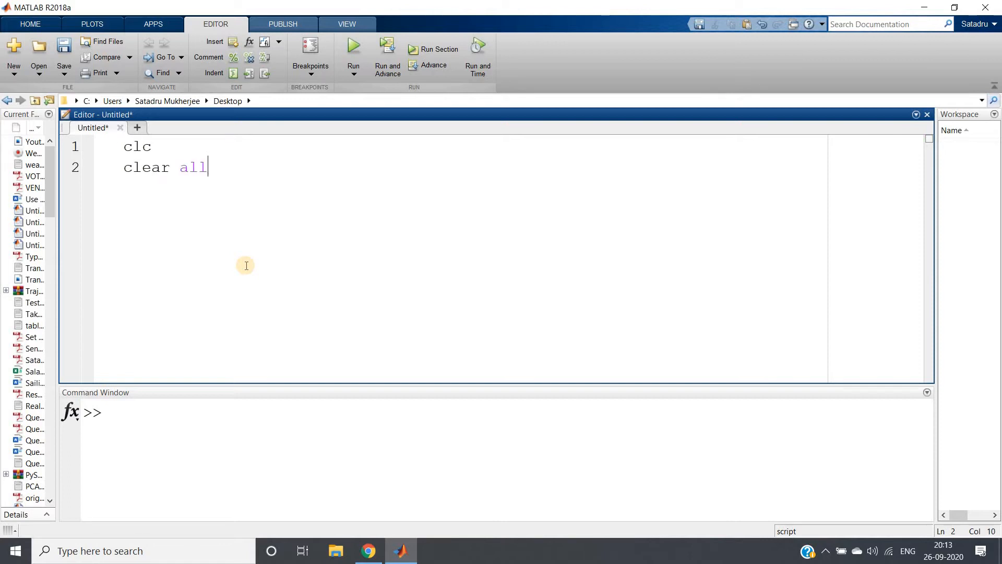
text(close all)
text(warning)
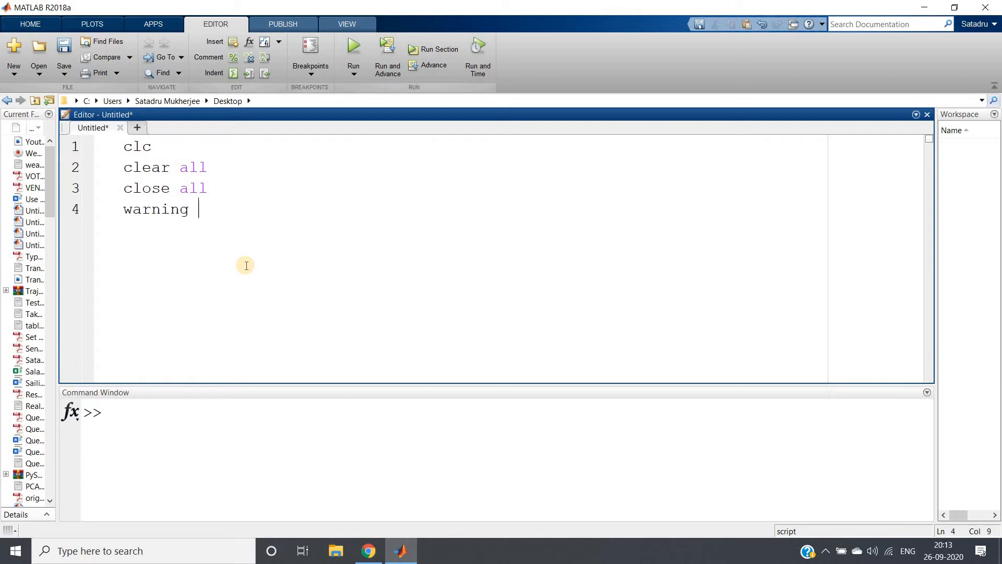
text(off)
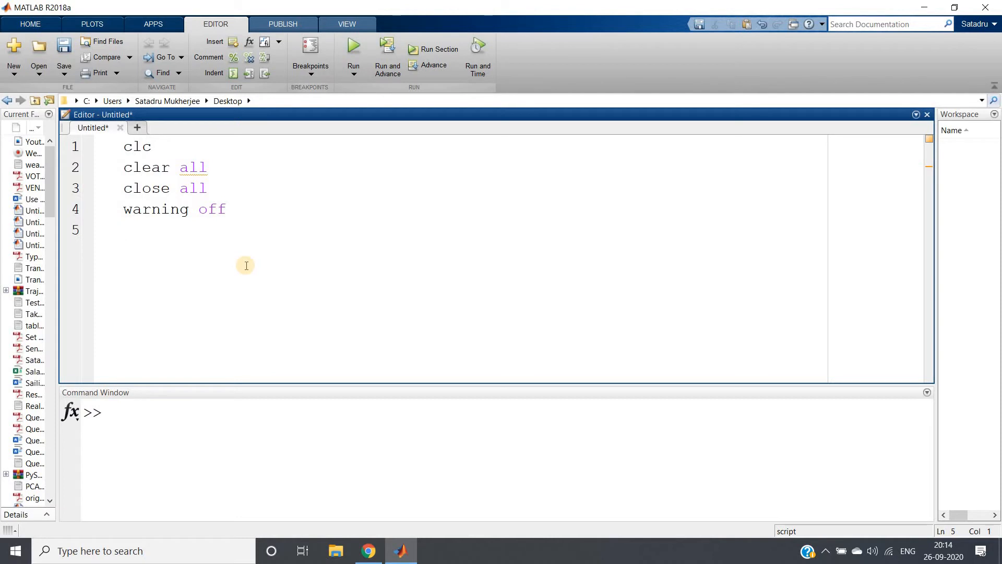
text(x=)
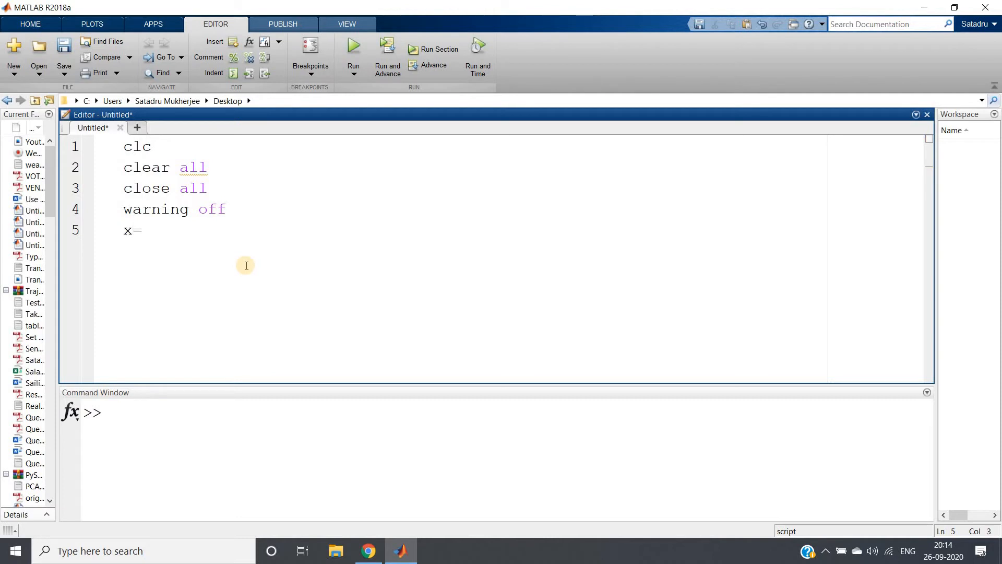
text(rand)
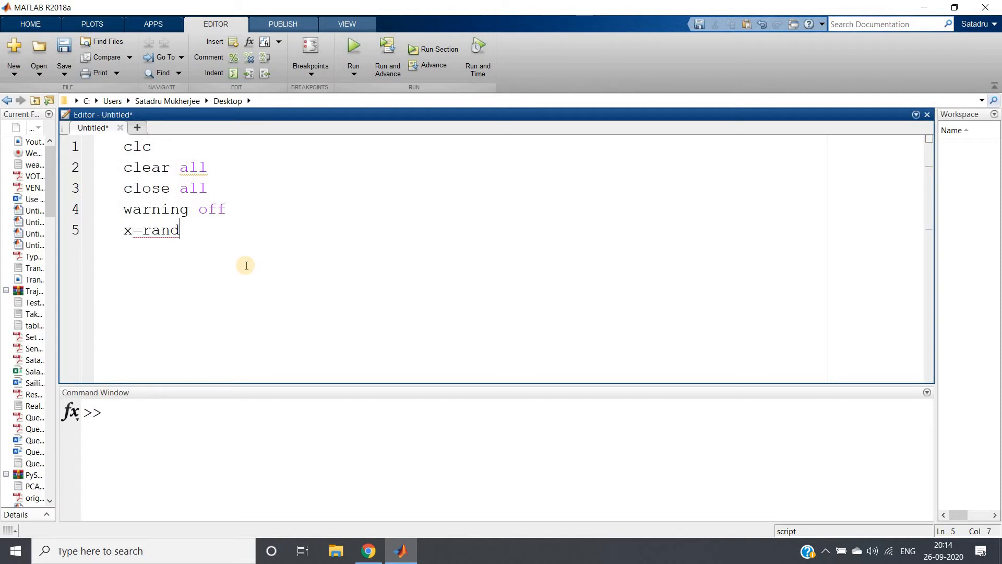
text(n)
click(507, 413)
text(h)
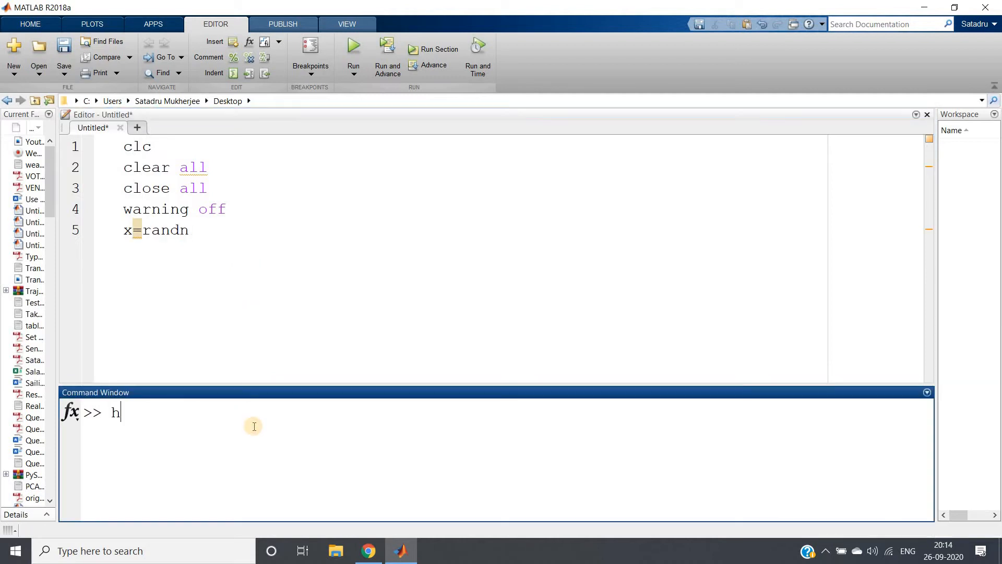
text(elp randn)
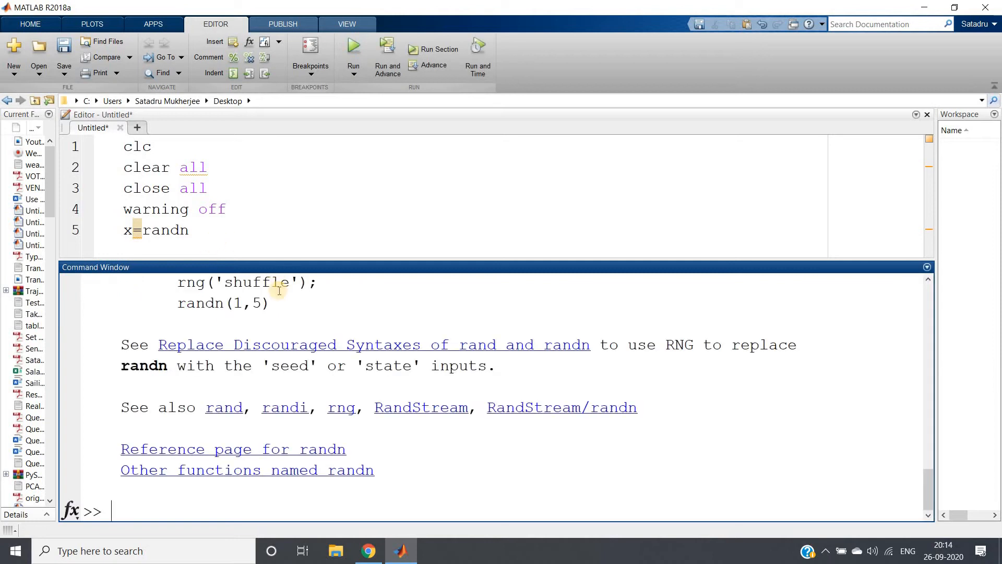
text(help randn)
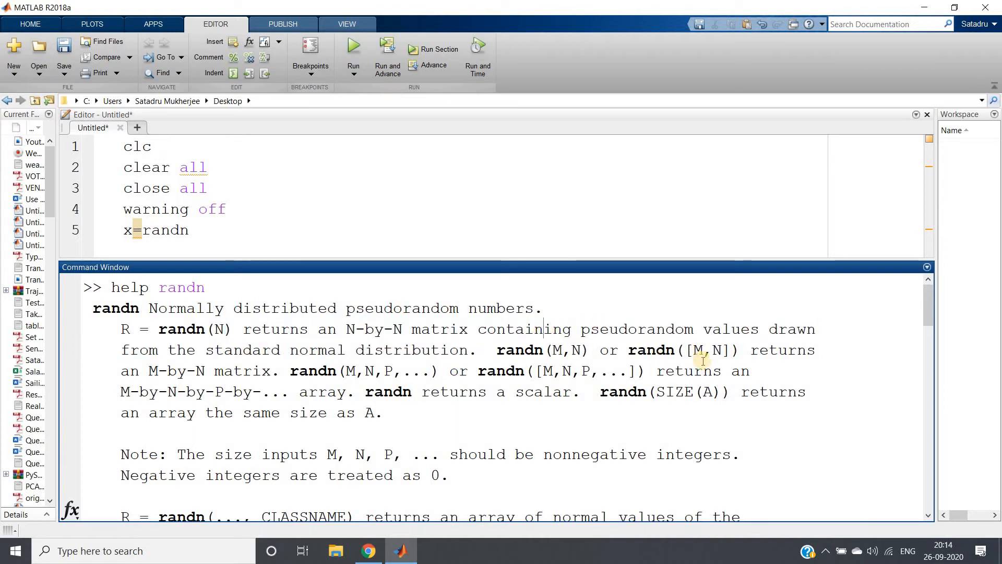
mouse_move(268, 350)
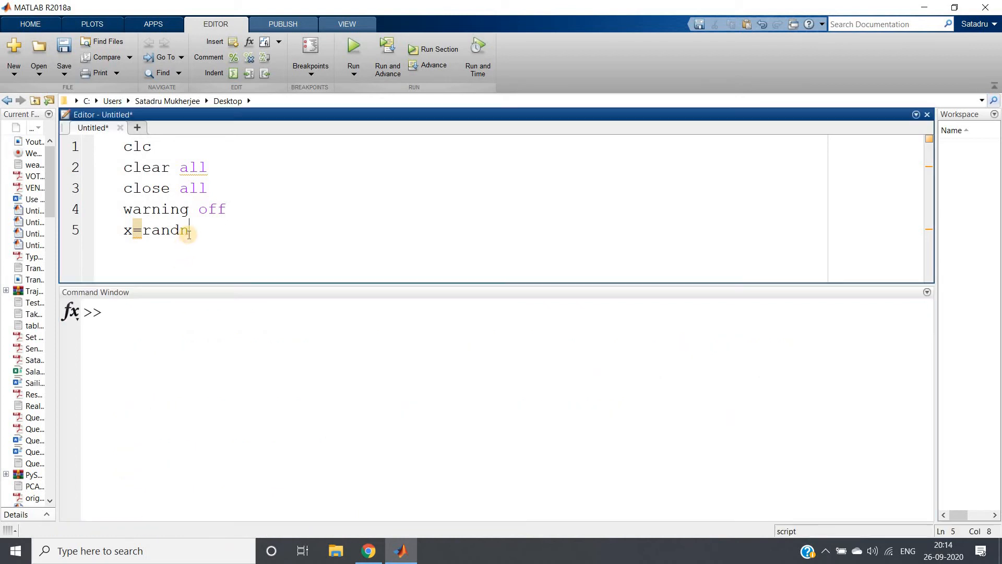
Step: Complete line 5 as x=randn(1000000,1); for one million normal values
text(()
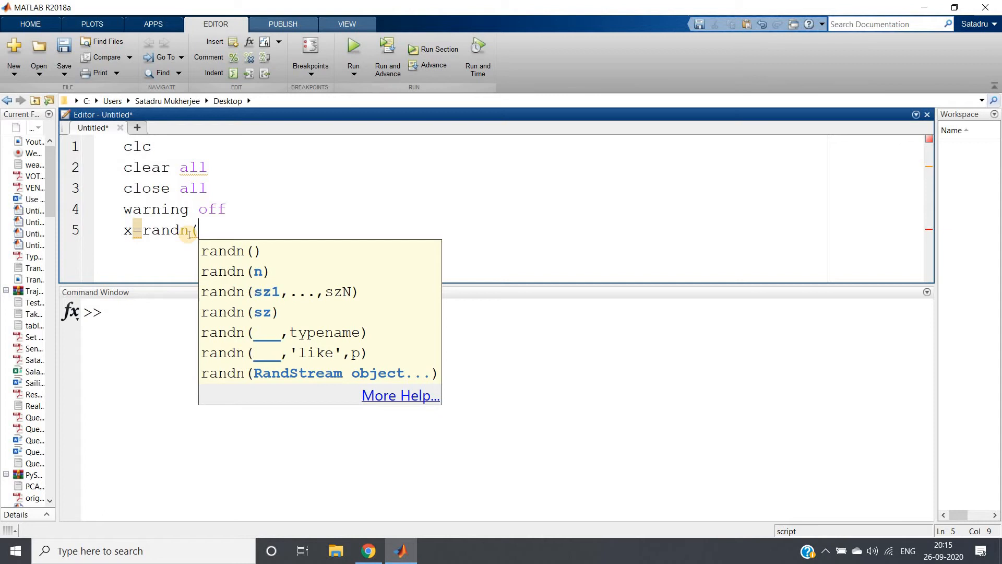
text(1)
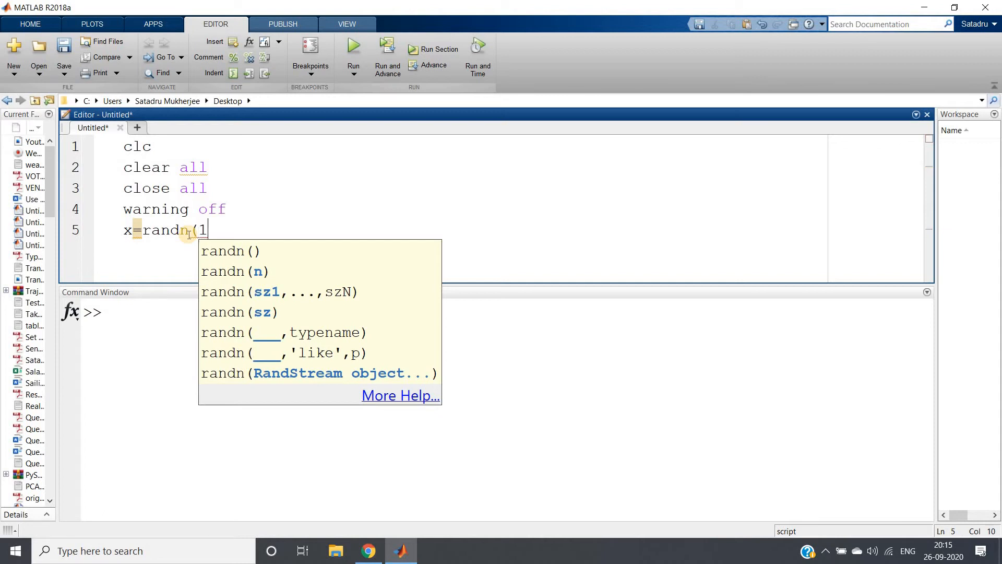
text(000000)
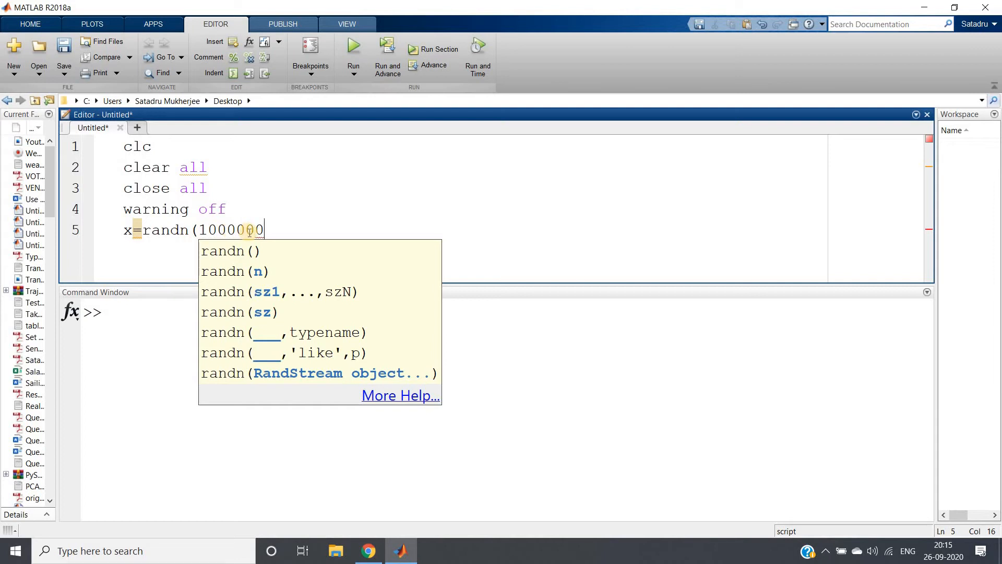
text(,1)
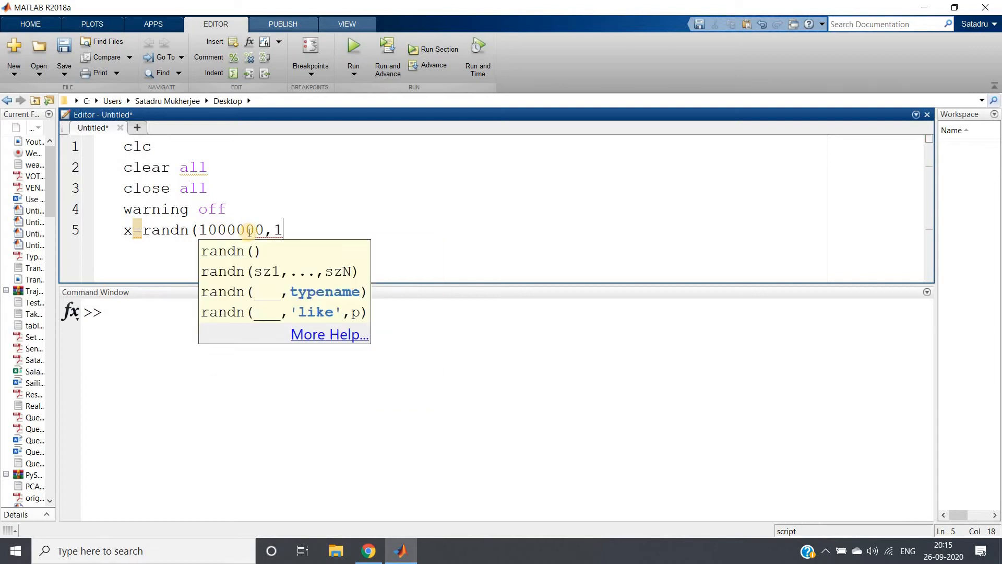
text();)
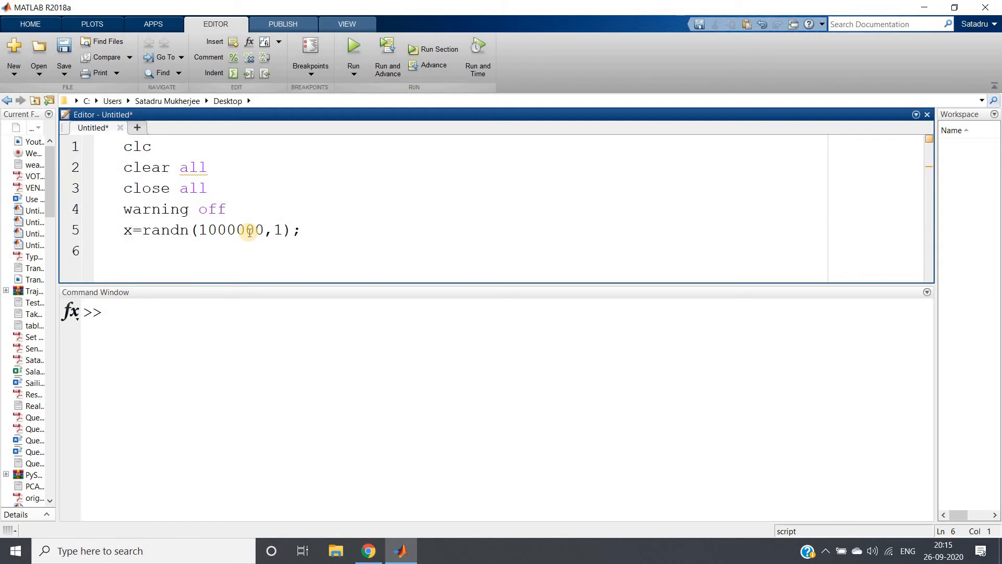
Step: Add hist(x,100); on line 6 and select the whole script
text(h)
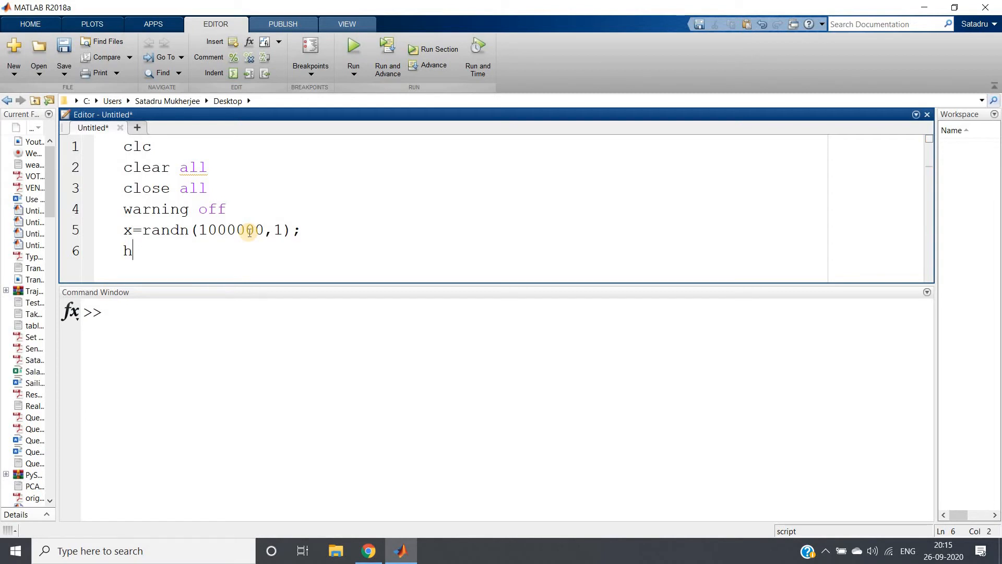
text(ist)
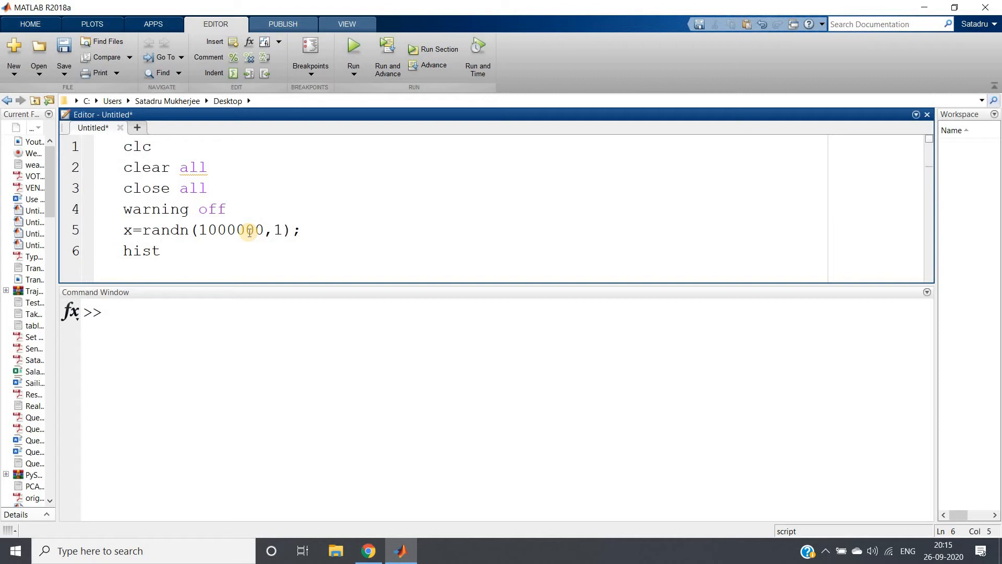
text((x,)
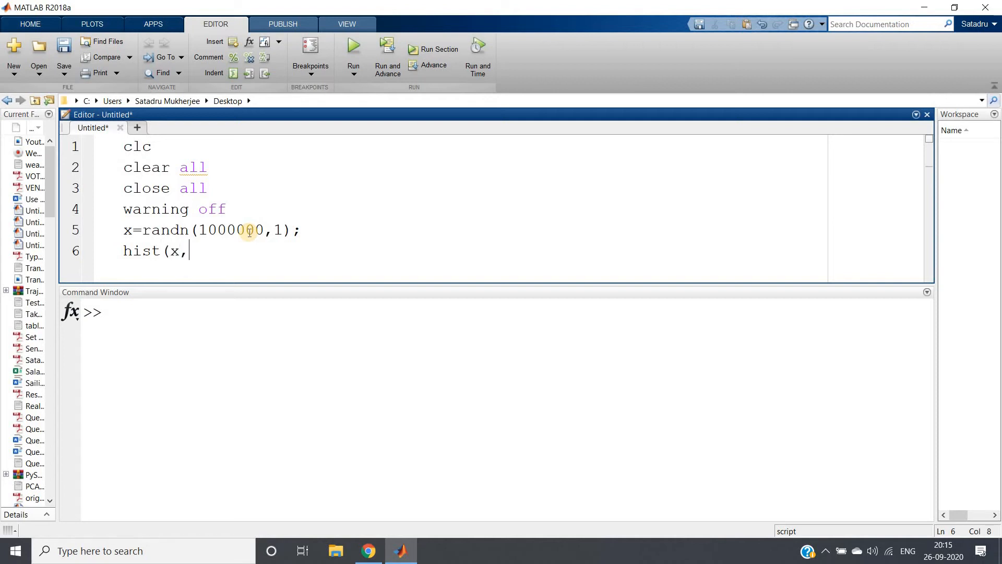
text(100);)
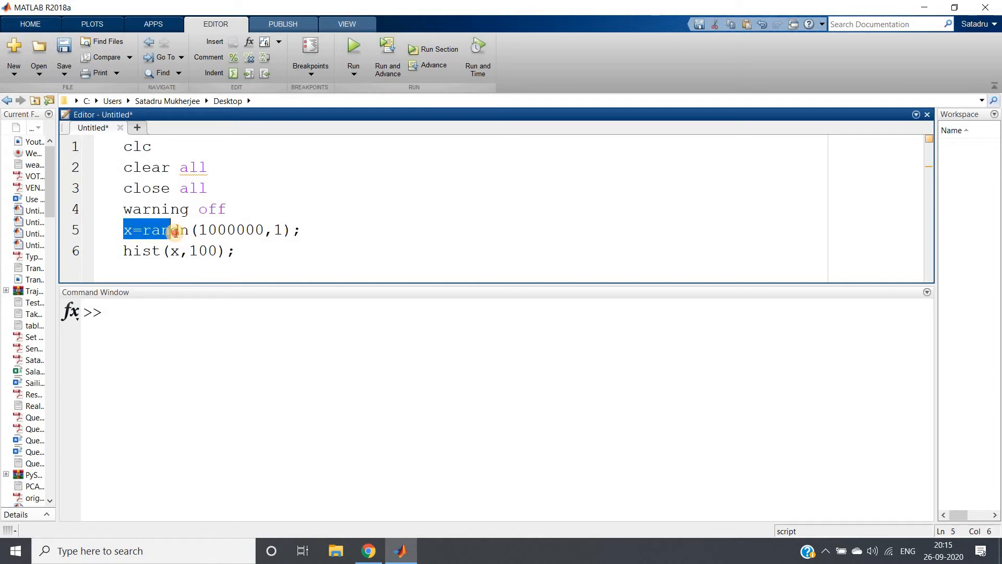
click(98, 231)
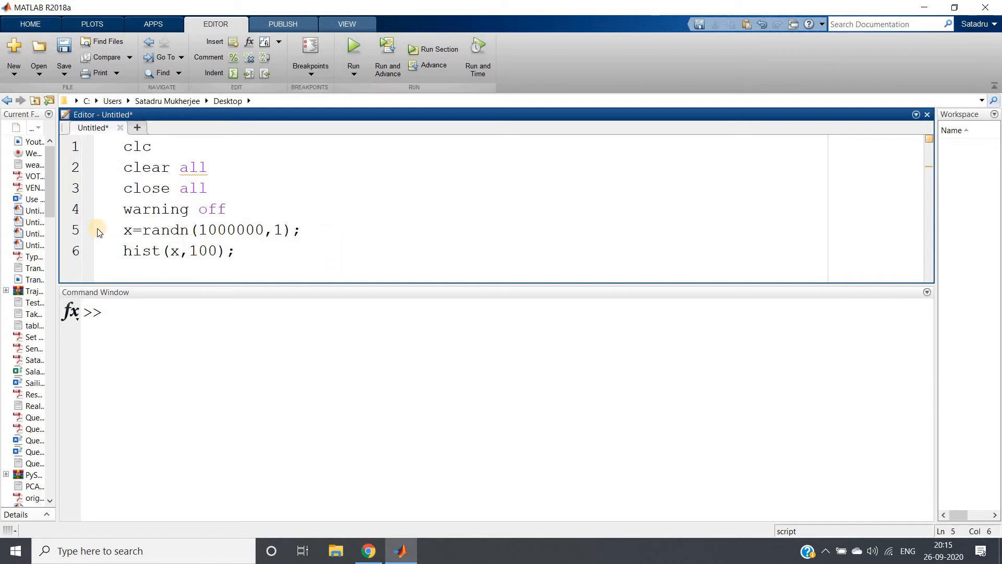
double_click(161, 229)
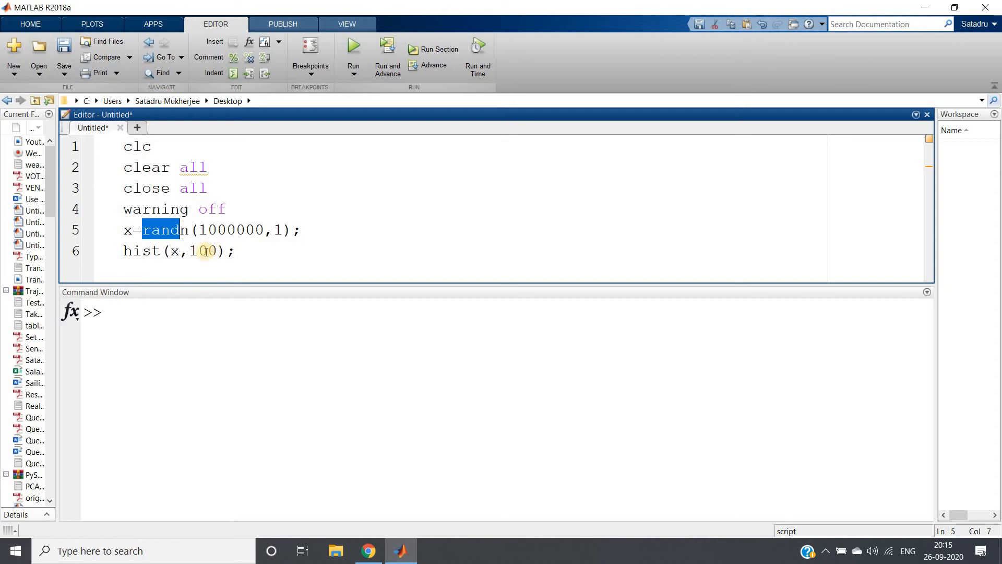
key(ctrl+a)
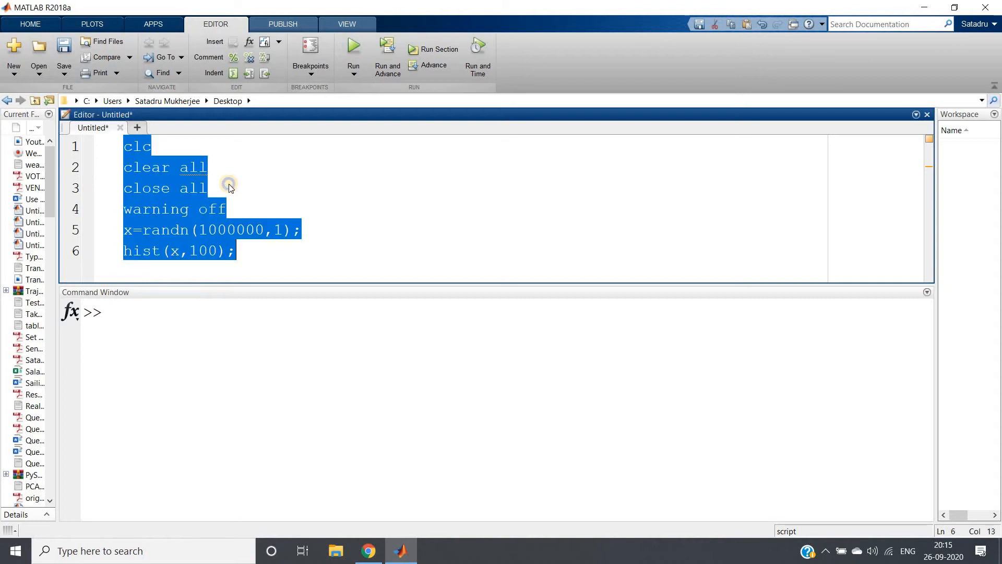
Step: Run the script to show the zero-centred bell histogram, then start line 7
click(353, 49)
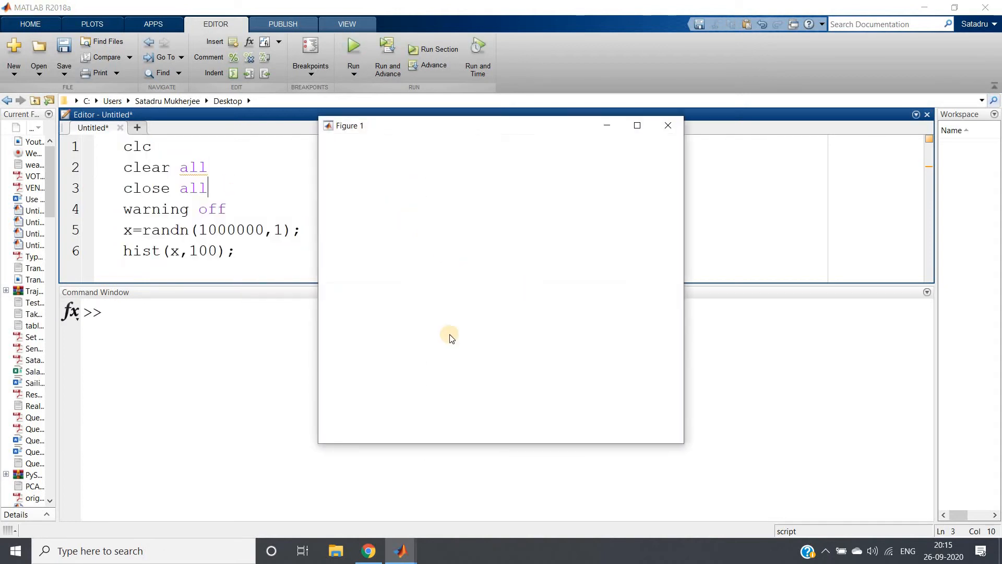
click(353, 45)
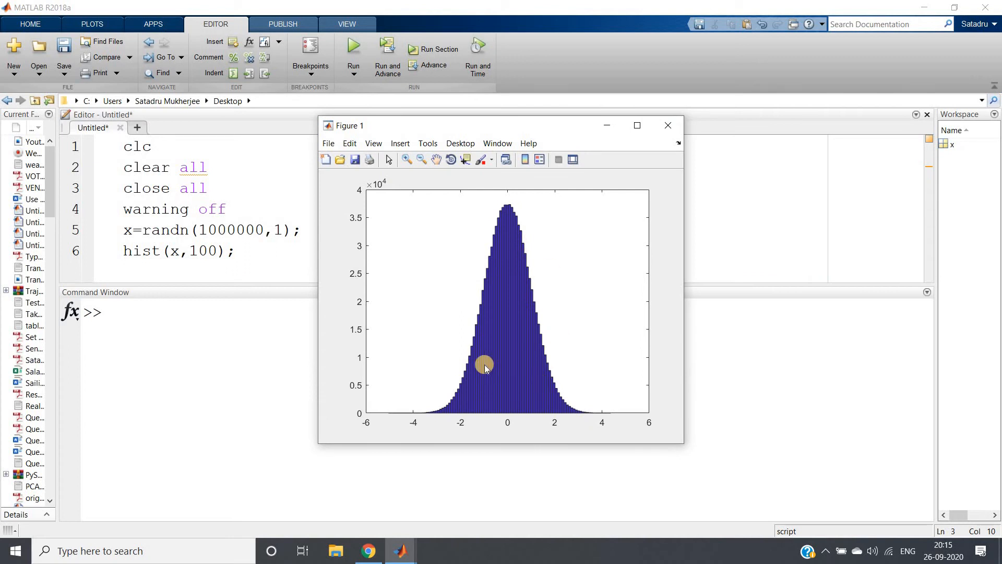
mouse_move(589, 134)
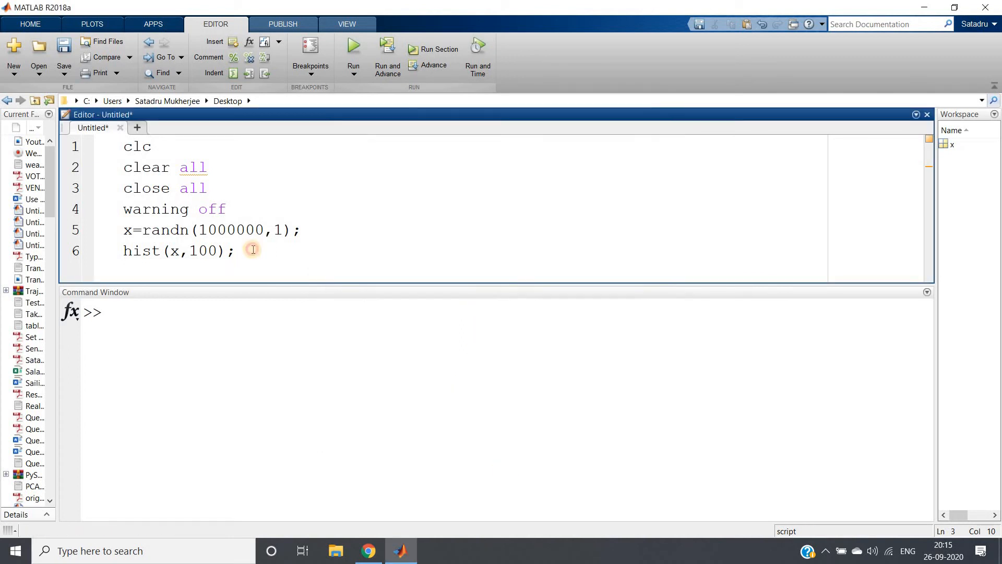
key(enter)
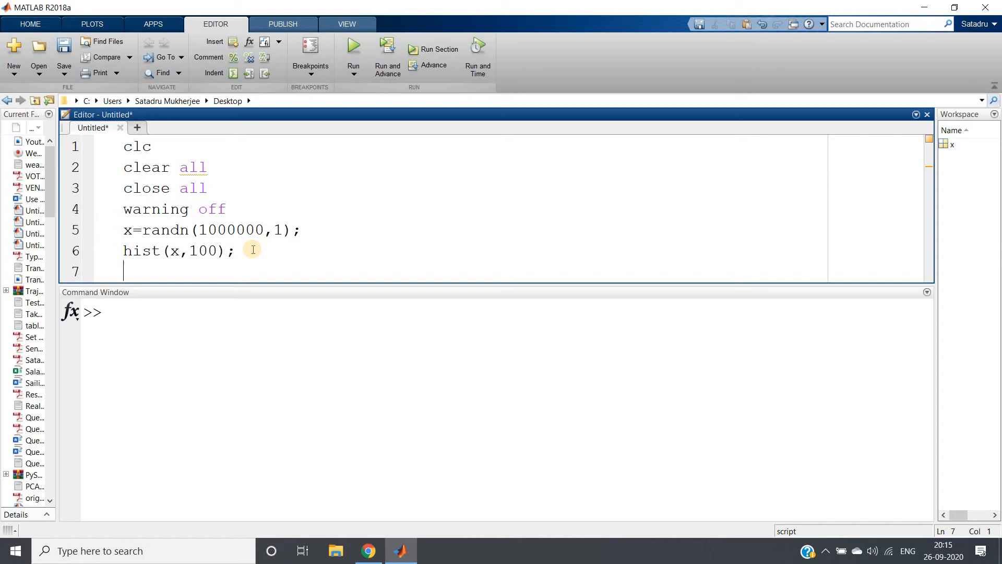
Step: Add the line x1=x.^2; to square x element-wise
text(x1=)
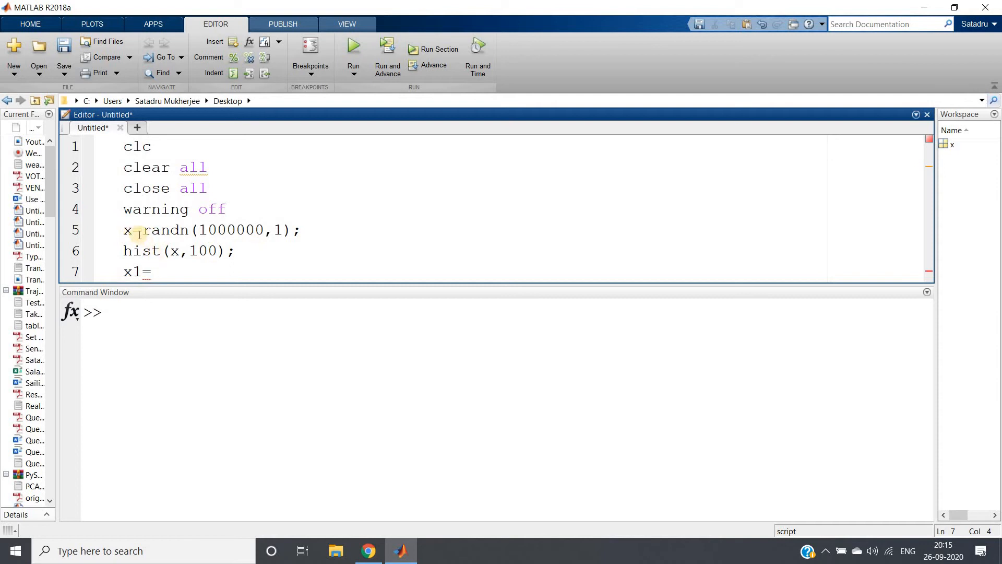
double_click(127, 230)
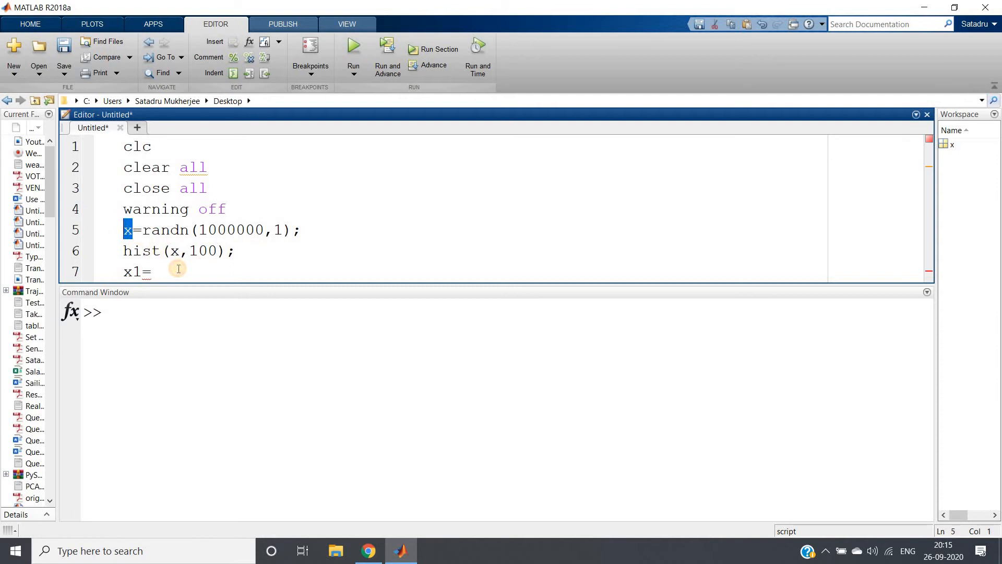
text(x)
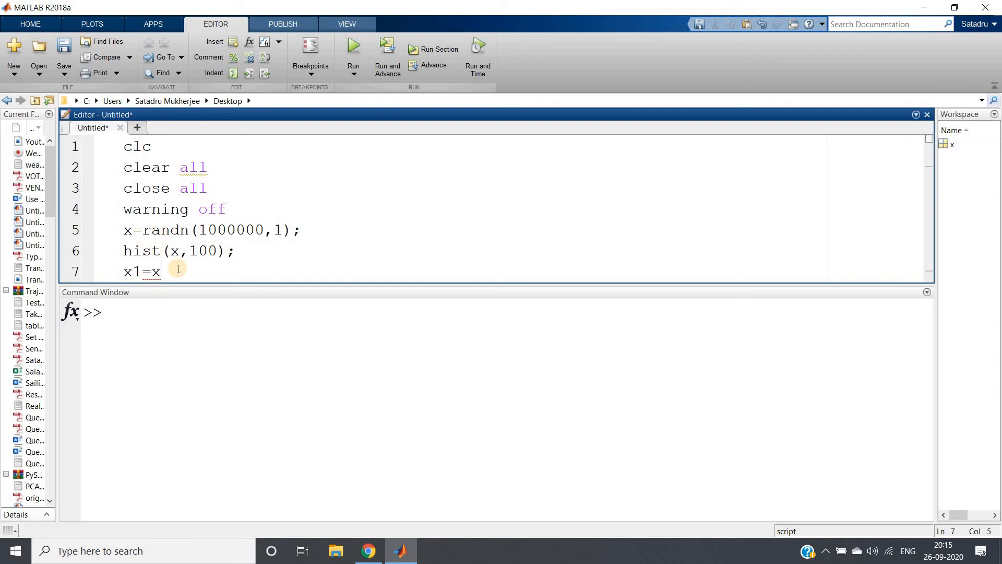
text(^2)
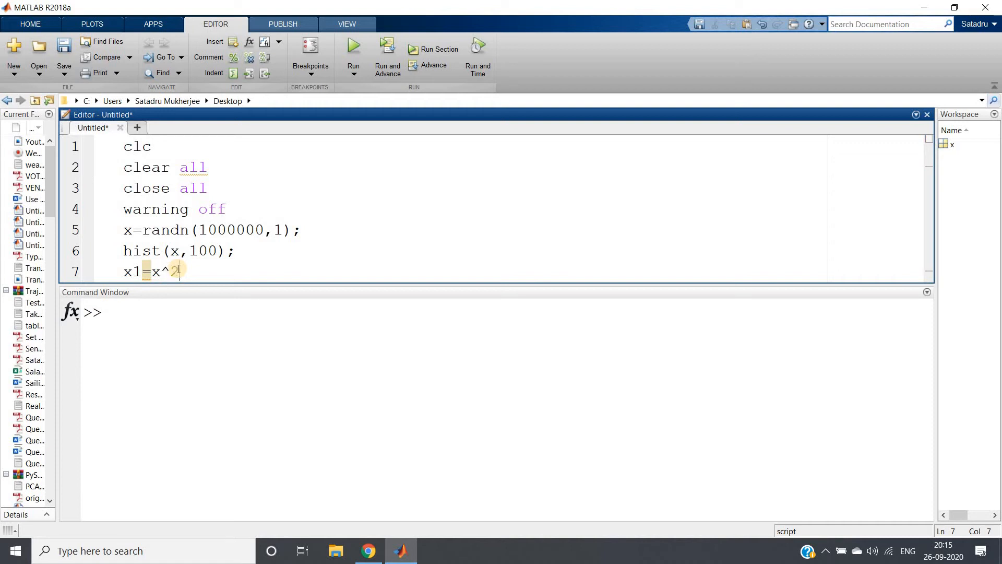
text(;)
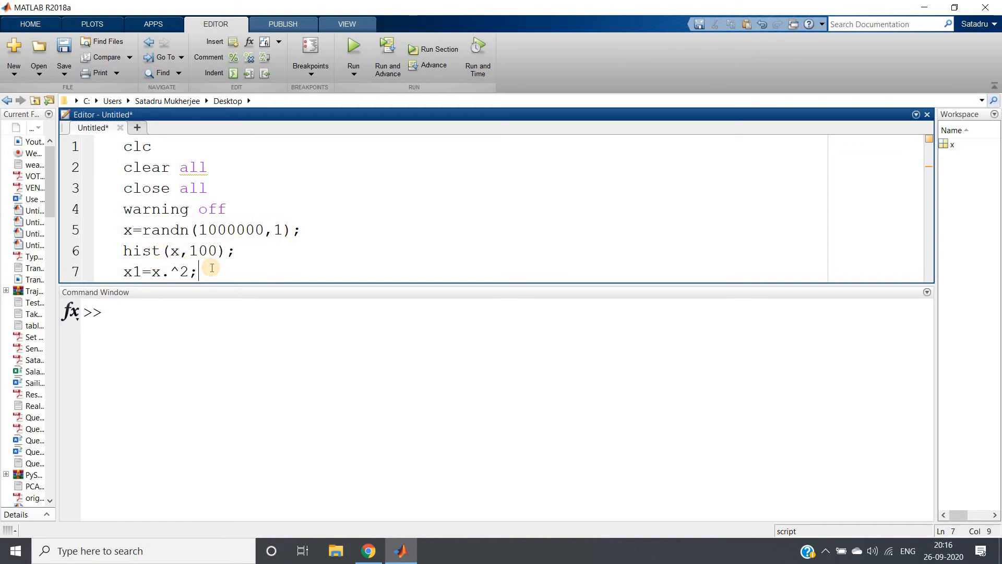
key(enter)
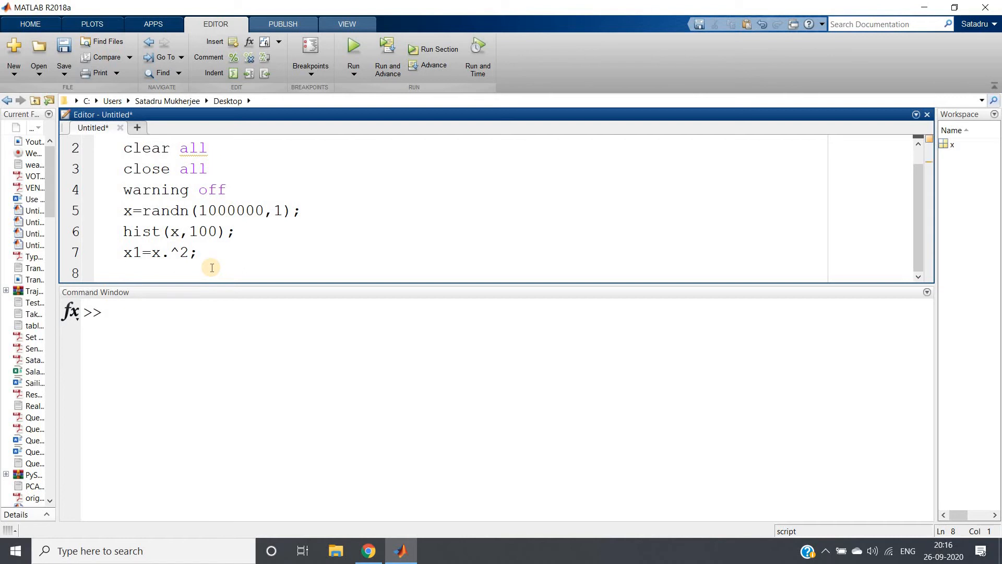
Step: Add figure; and plot(x1,'.') to draw x1 as dots in a new figure
text(figure;)
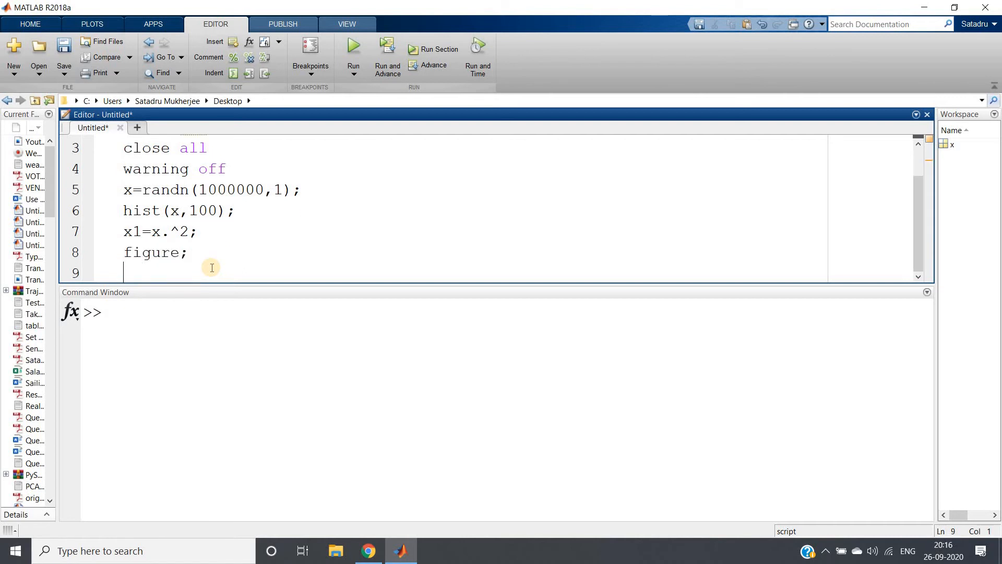
text(p)
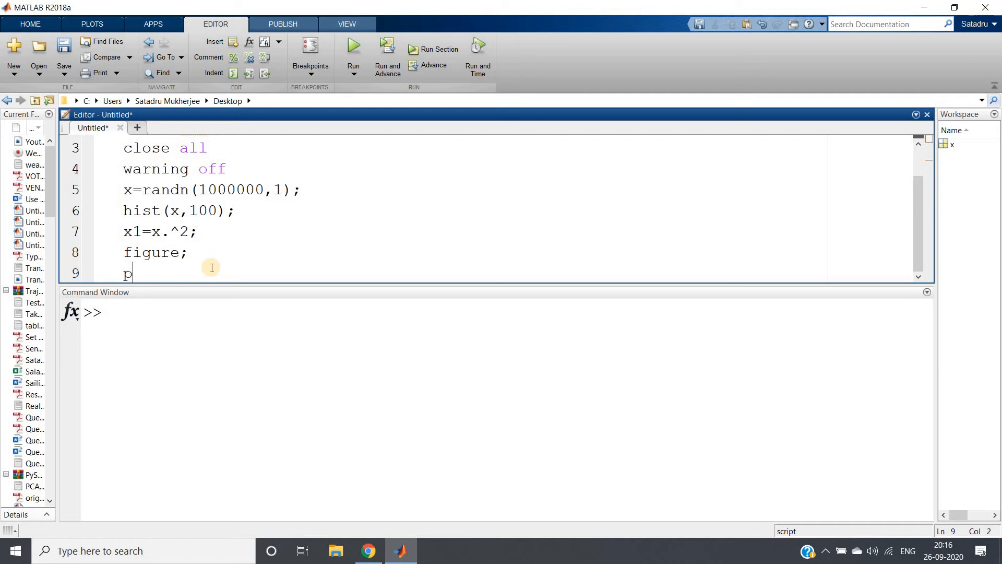
text(lot(x)
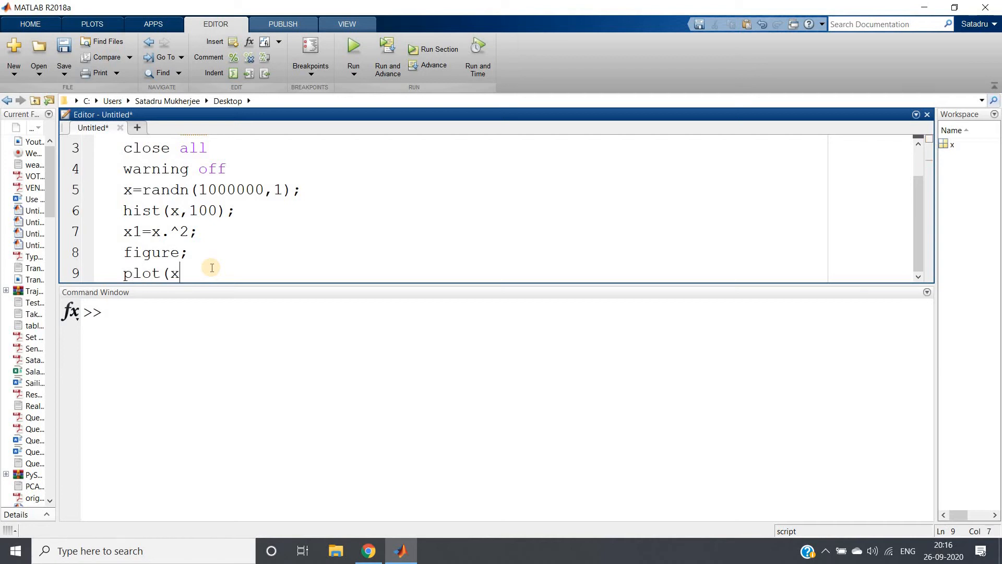
text(1,)
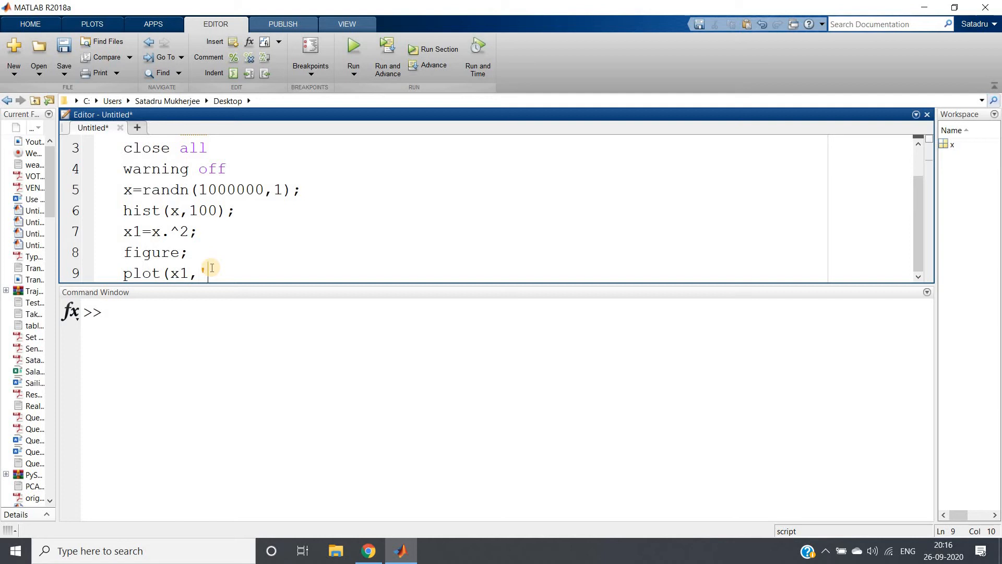
text('.');)
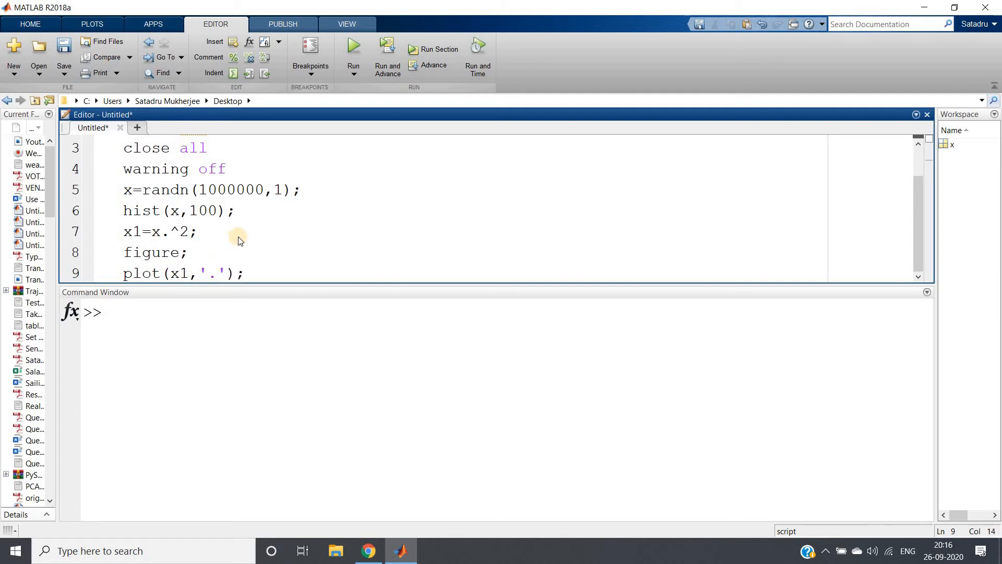
Step: Run the script to produce Figure 2's dot cloud of x1 values
click(353, 48)
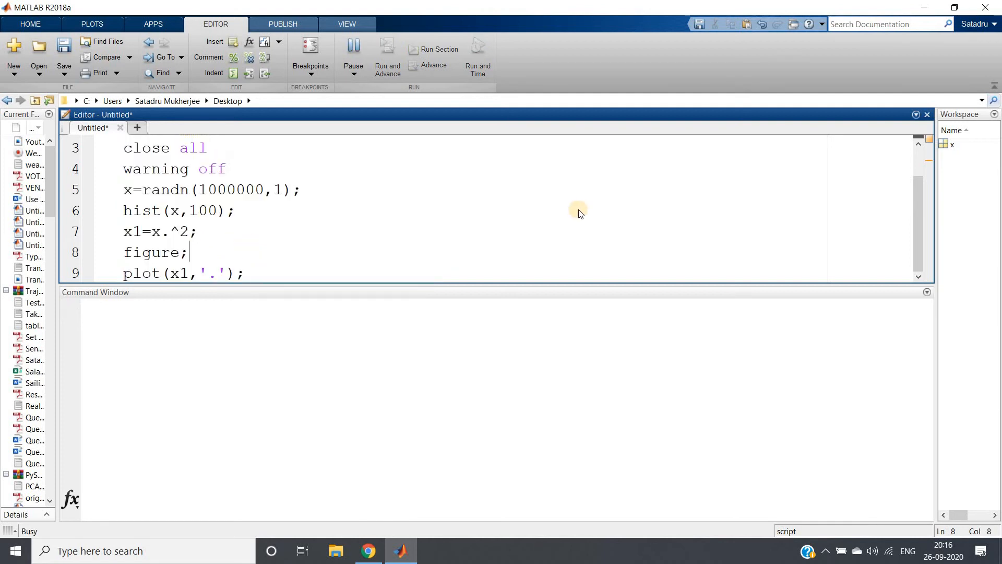
click(353, 57)
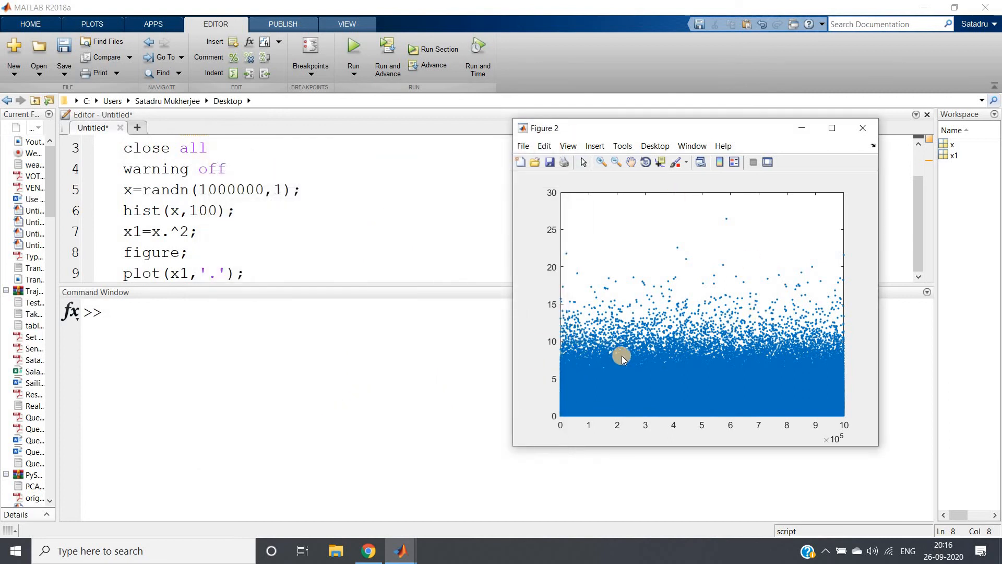
mouse_move(618, 366)
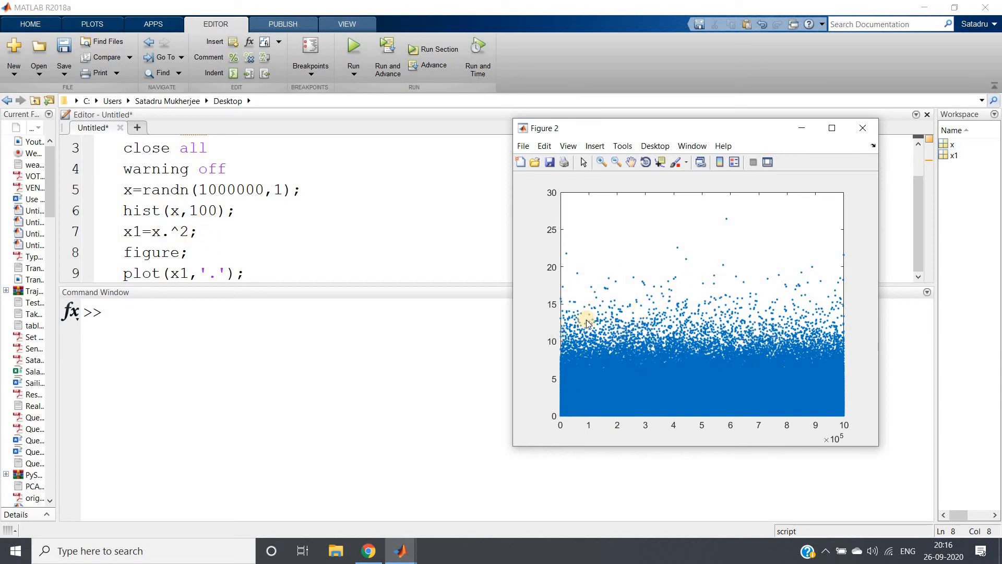
mouse_move(629, 345)
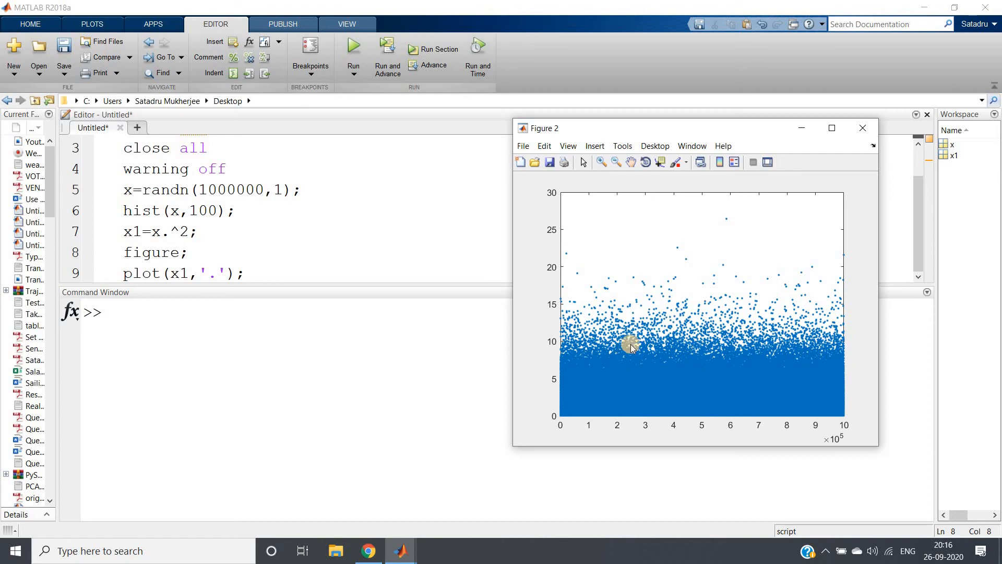
mouse_move(712, 404)
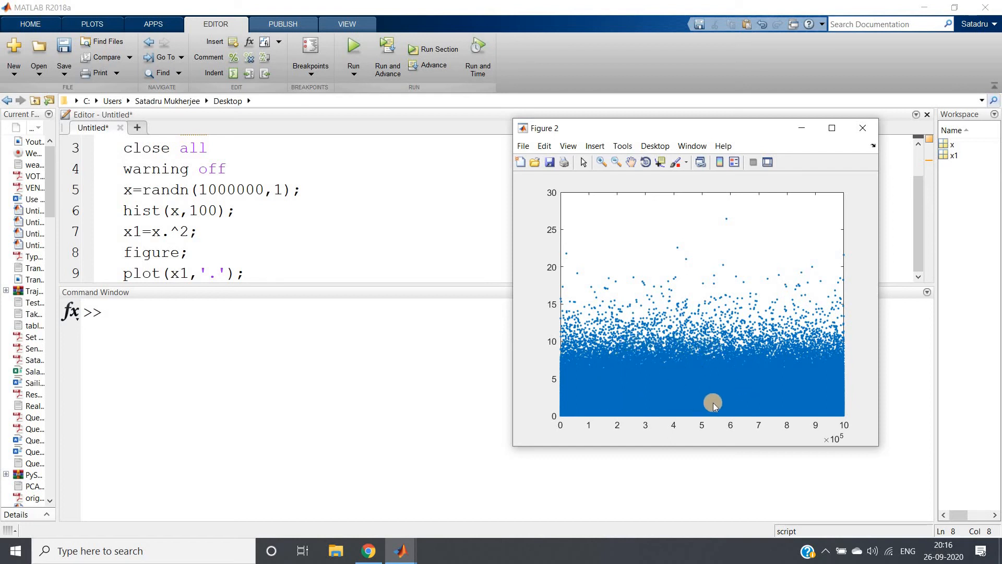
mouse_move(690, 353)
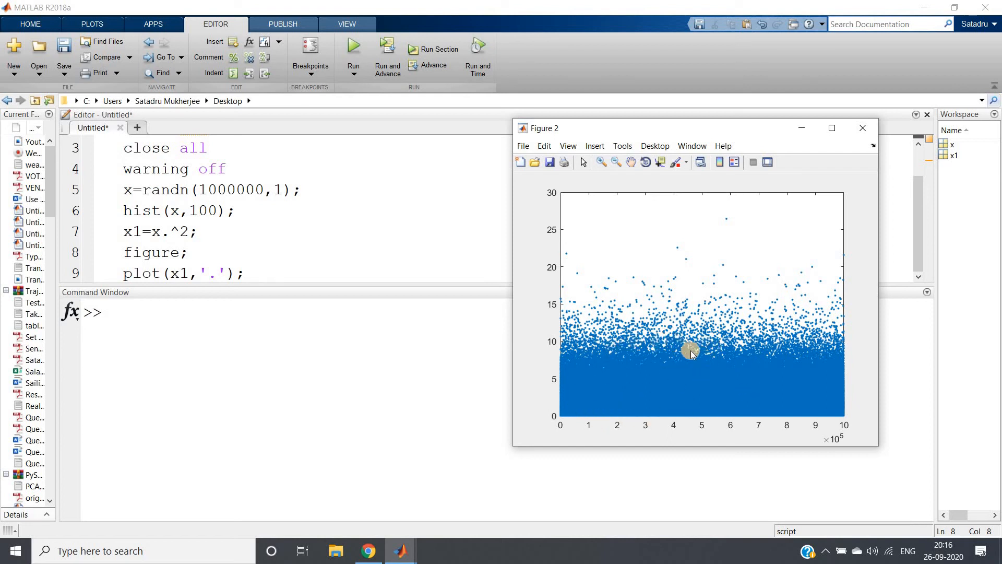
mouse_move(693, 383)
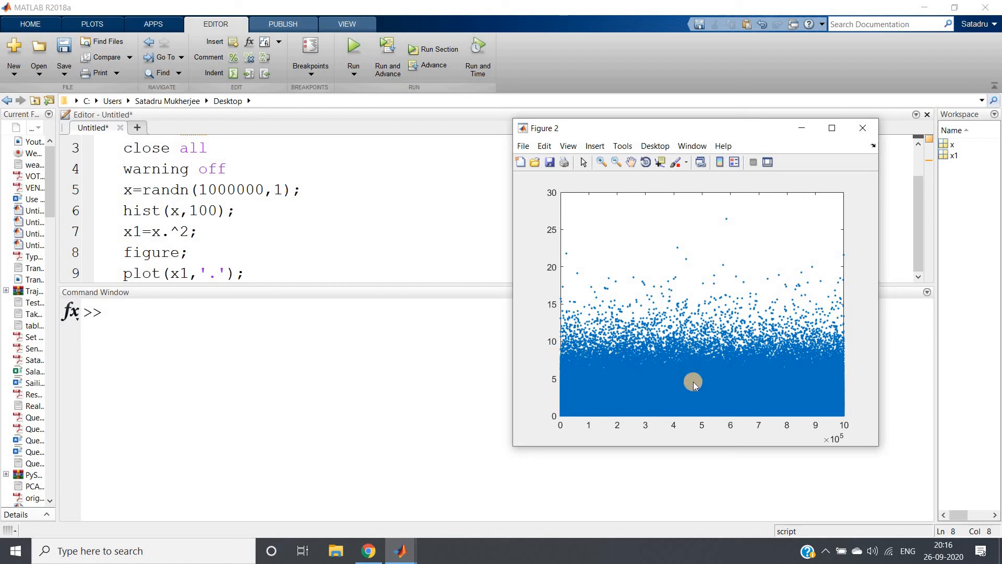
mouse_move(563, 352)
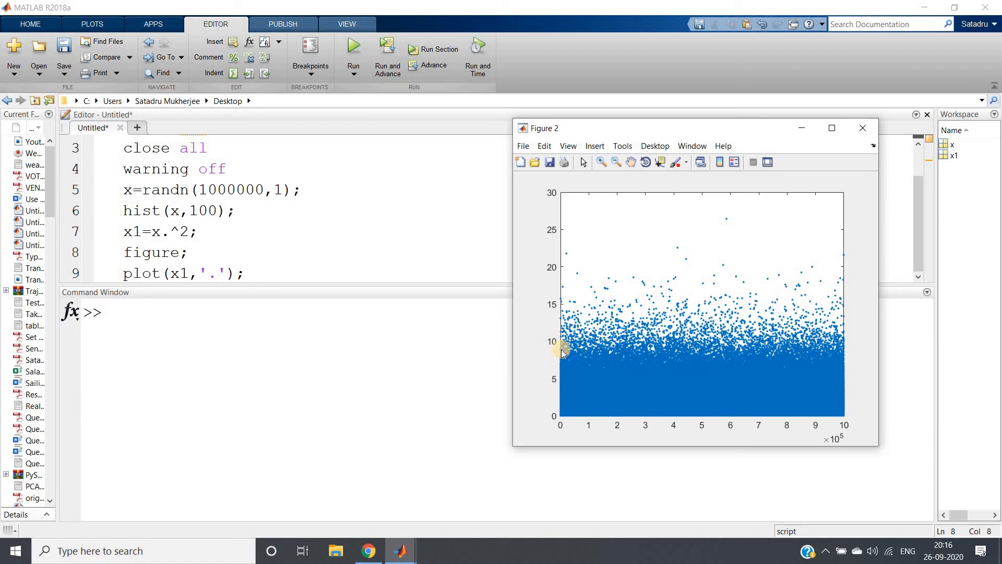
mouse_move(616, 388)
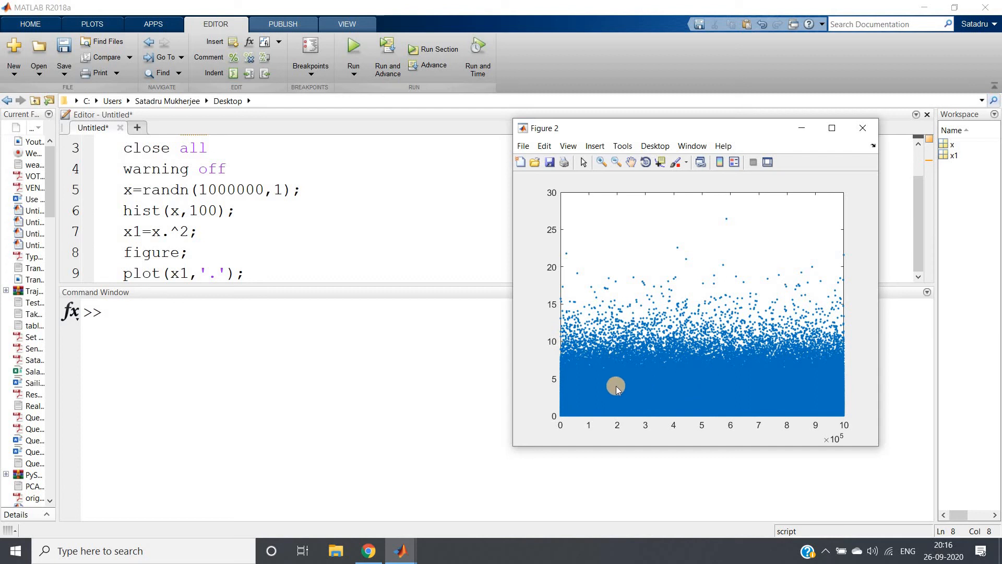
mouse_move(755, 398)
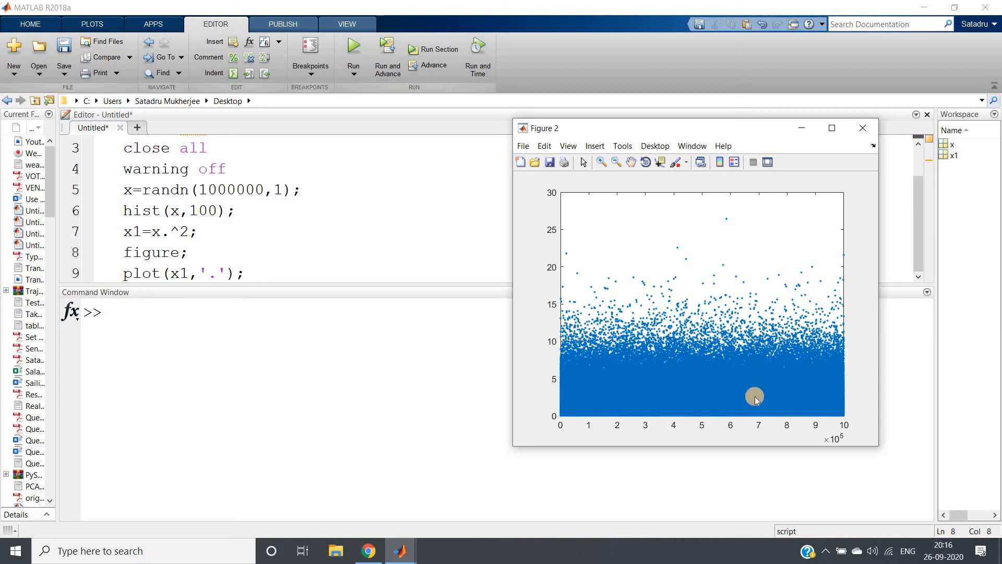
mouse_move(772, 298)
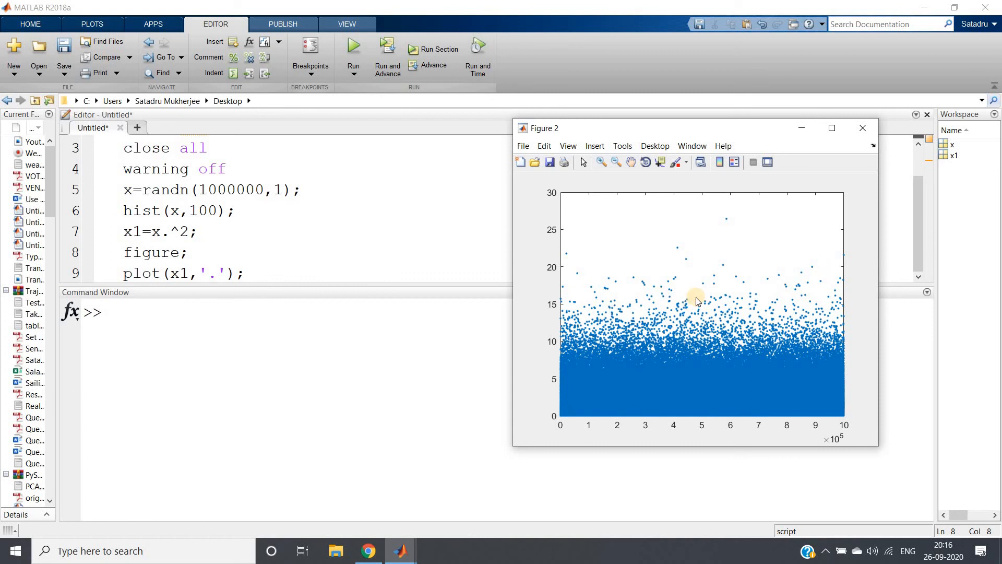
mouse_move(871, 123)
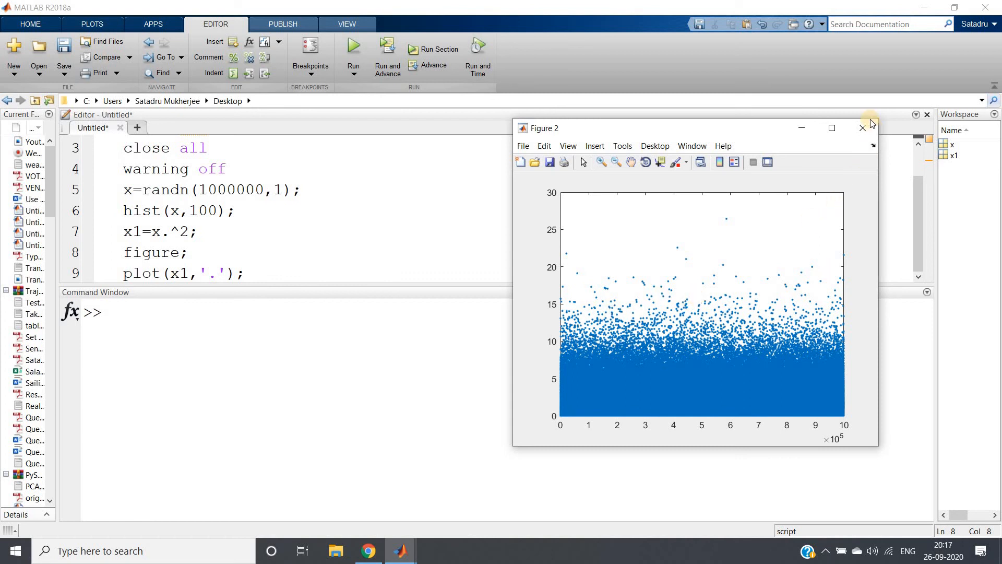
Step: Close Figure 2 and add figure; plus hist(x1,100); at the script's end
click(863, 128)
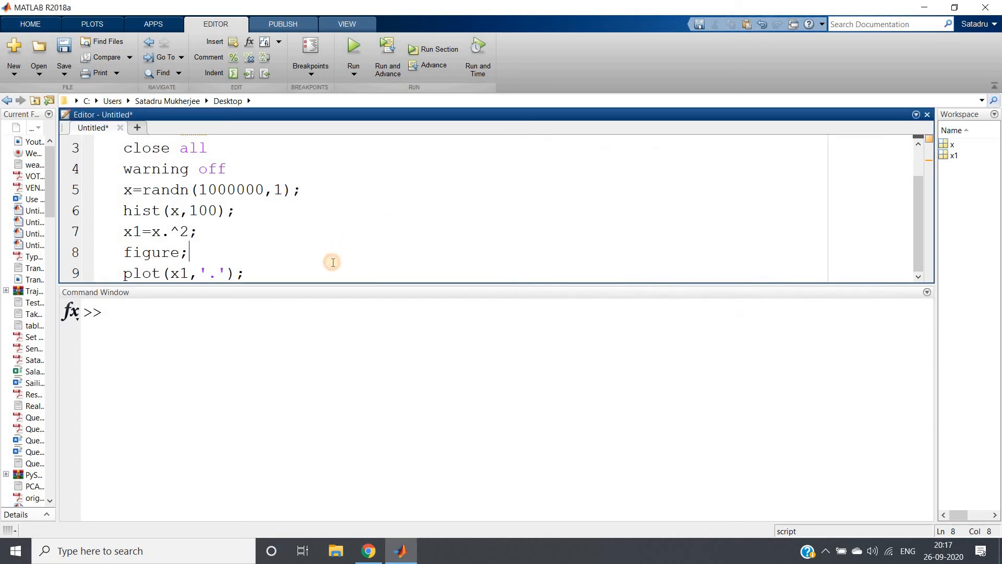
text(figure;)
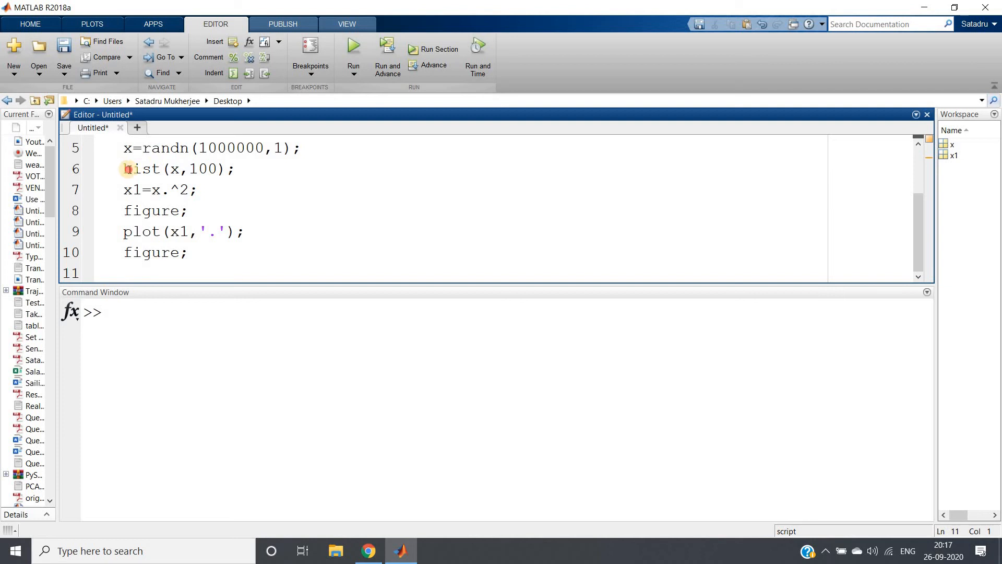
triple_click(179, 168)
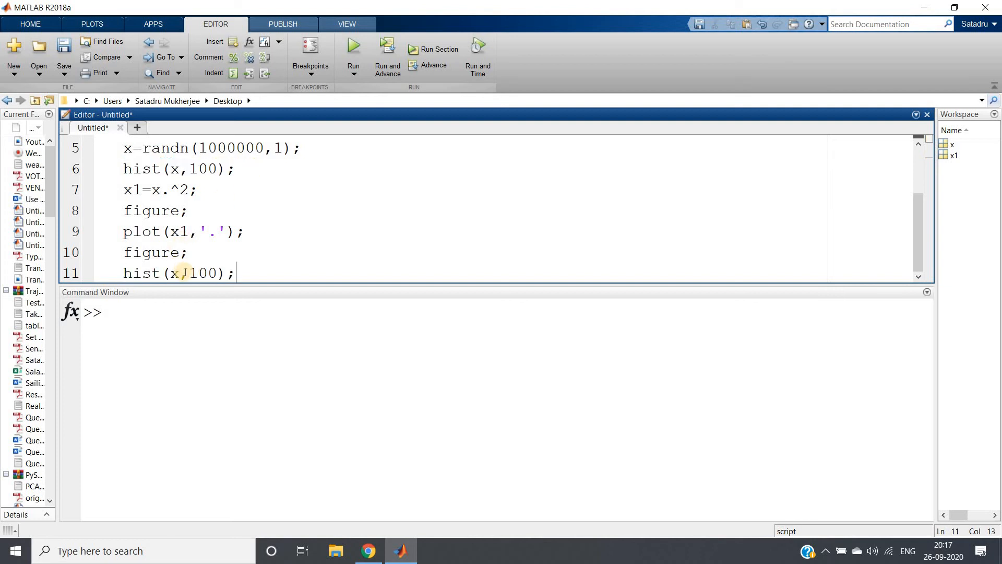
text(1)
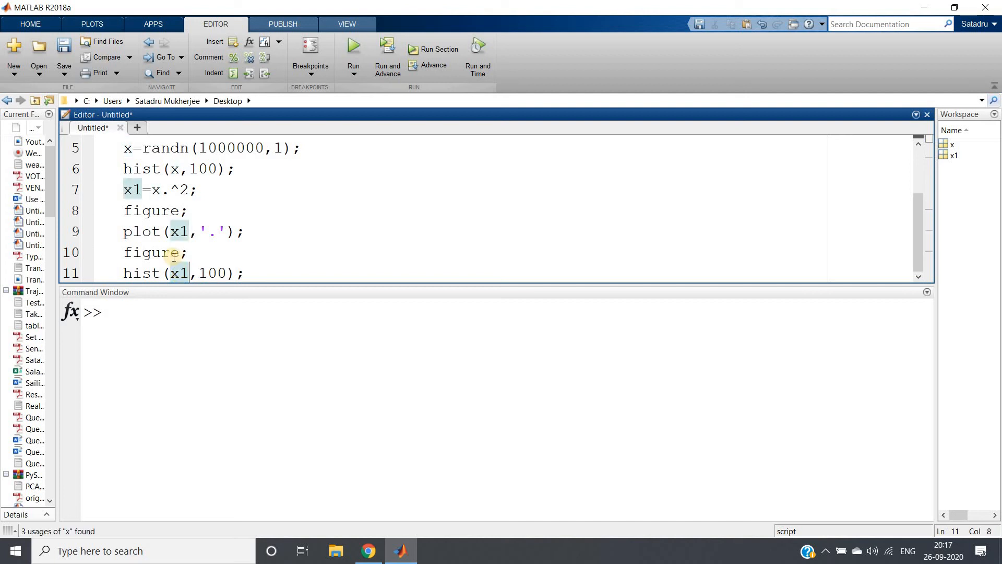
double_click(131, 190)
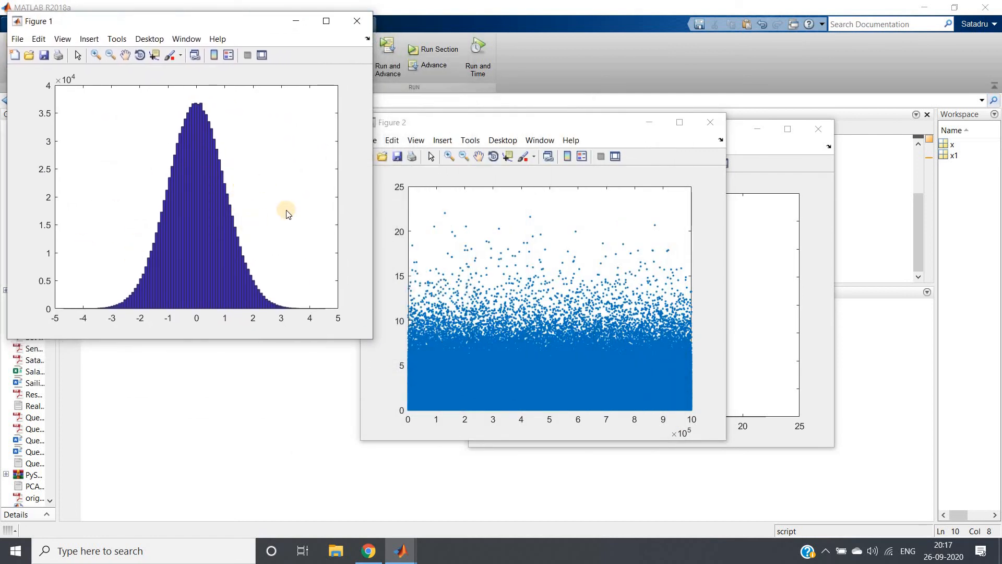
mouse_move(552, 126)
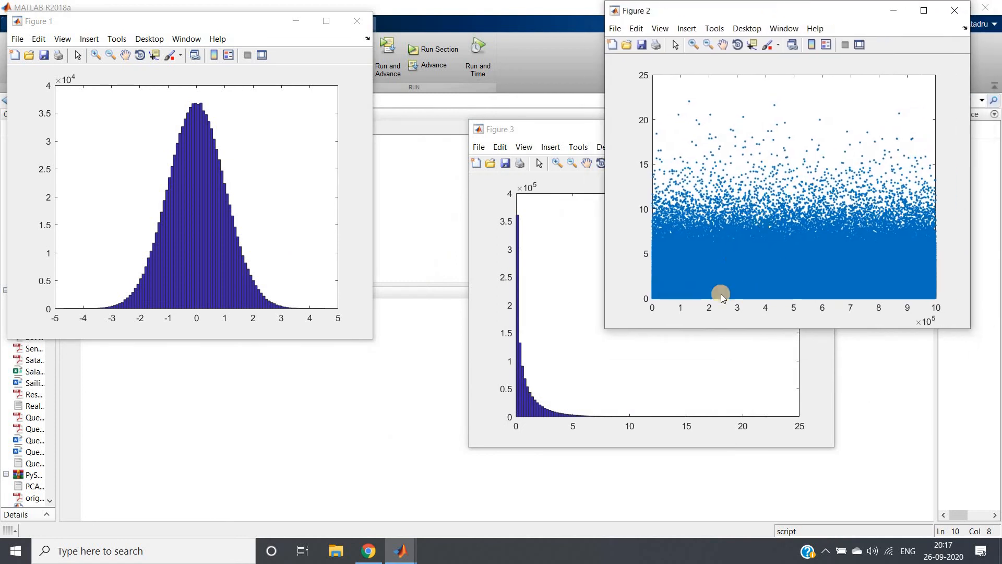
mouse_move(794, 160)
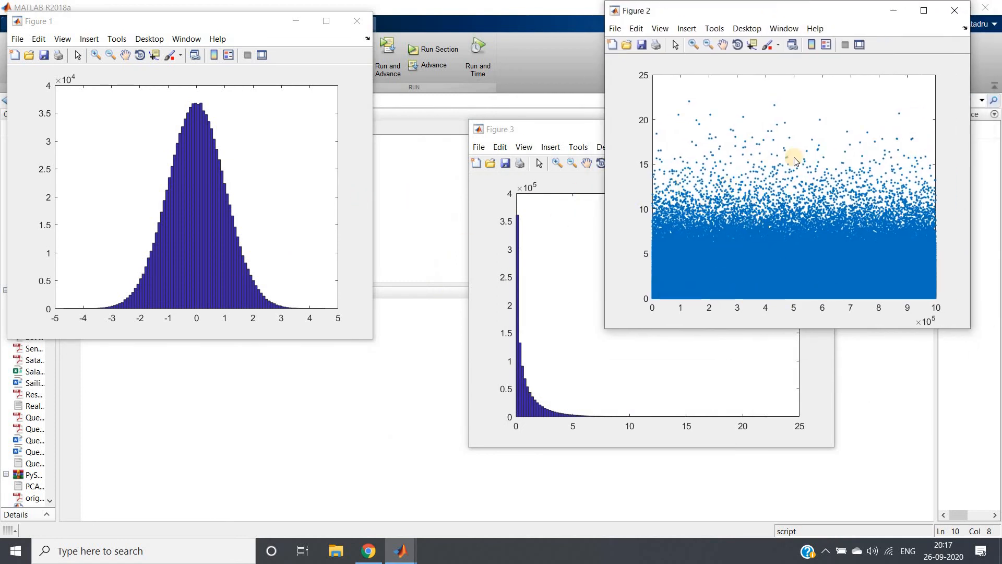
mouse_move(643, 256)
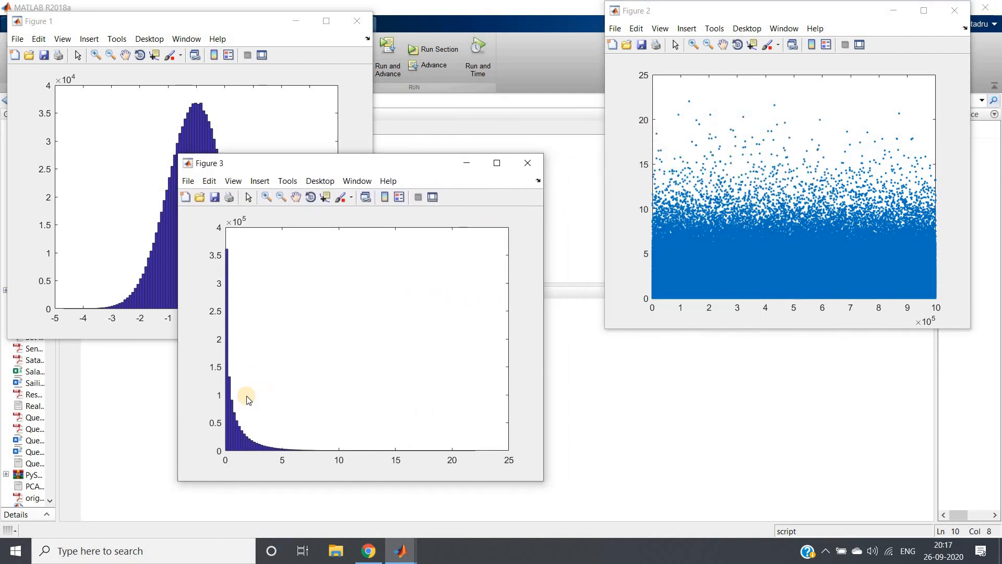
mouse_move(227, 421)
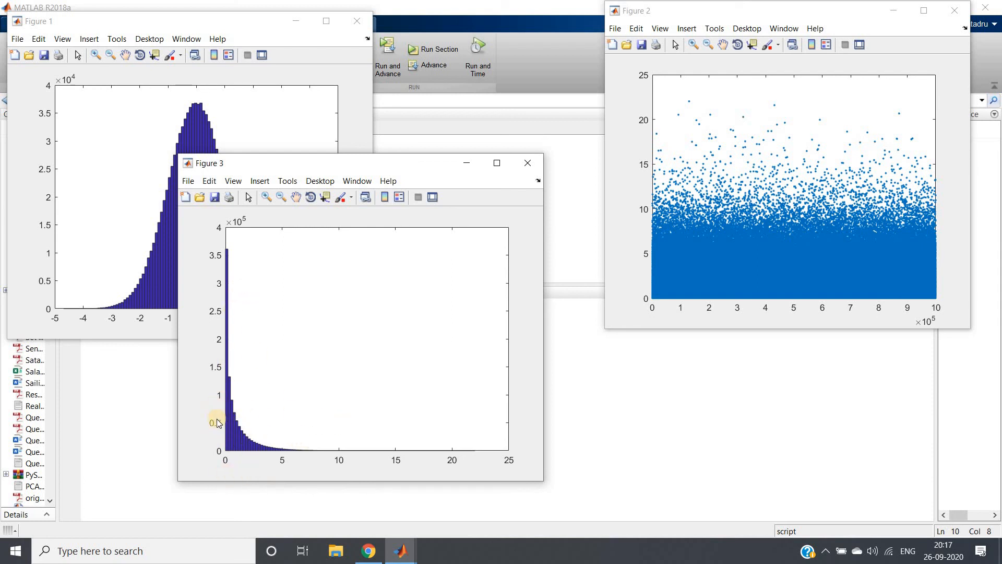
mouse_move(336, 438)
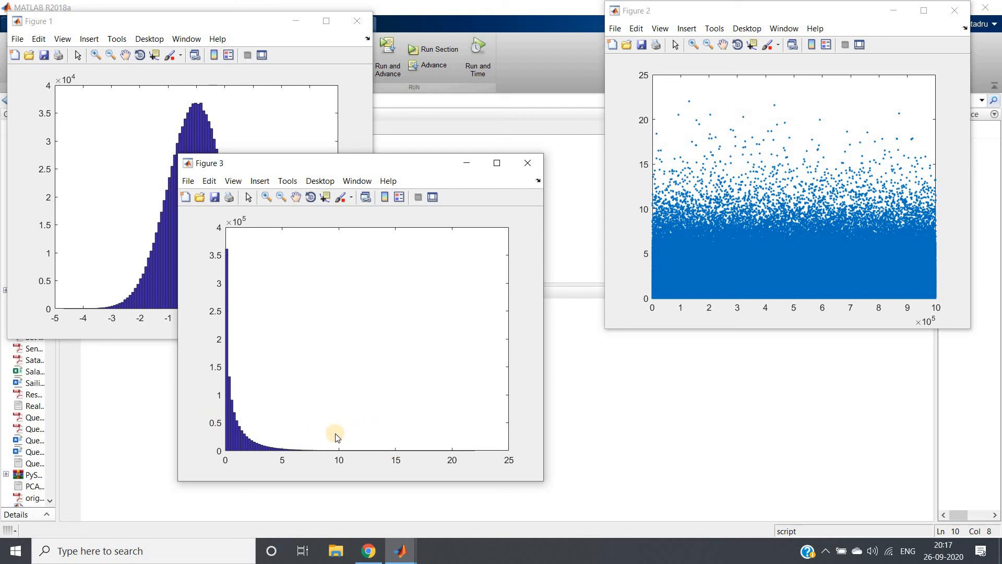
mouse_move(374, 441)
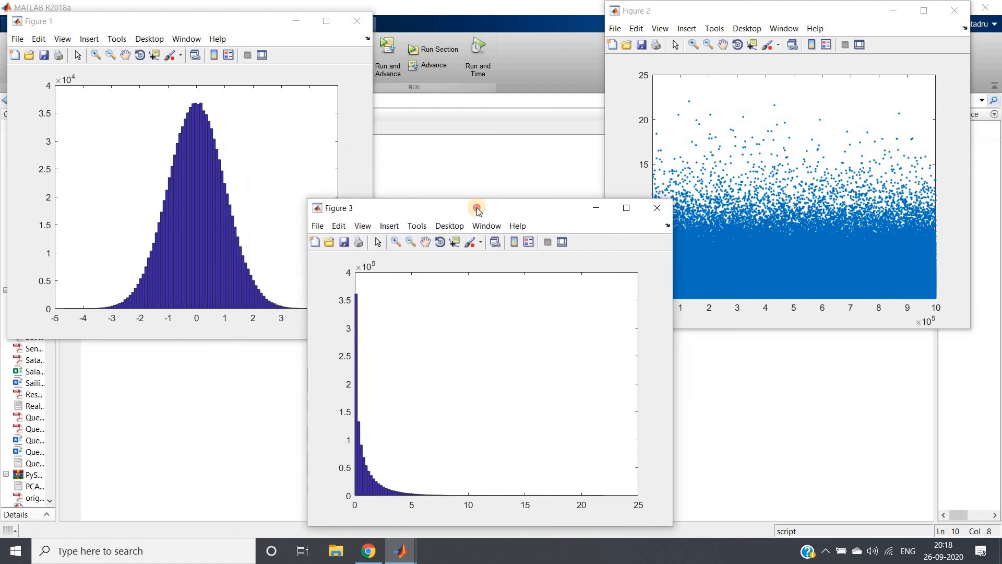
Step: Reposition the right-skewed x1 histogram figure alongside the other two figures
drag(476, 207, 476, 209)
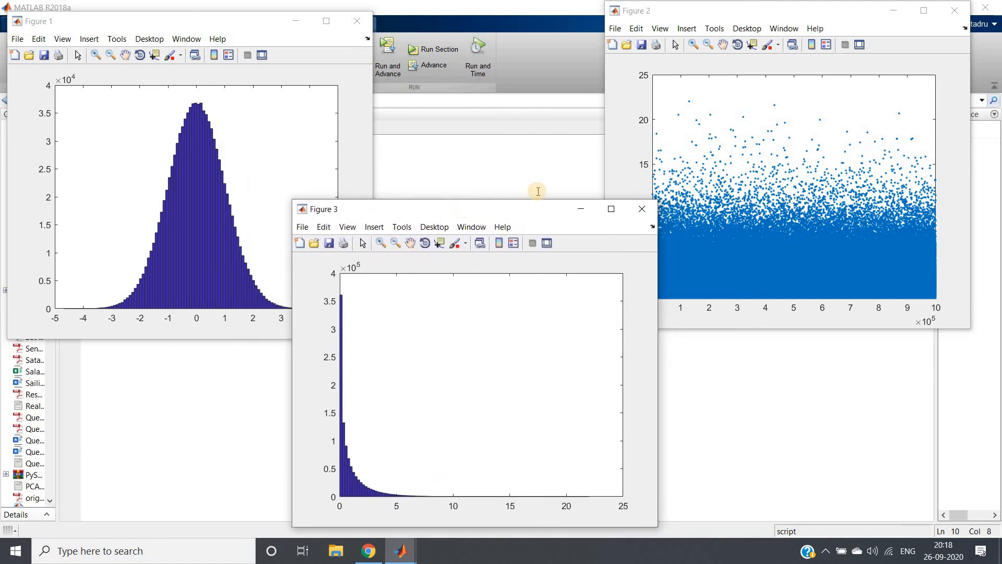